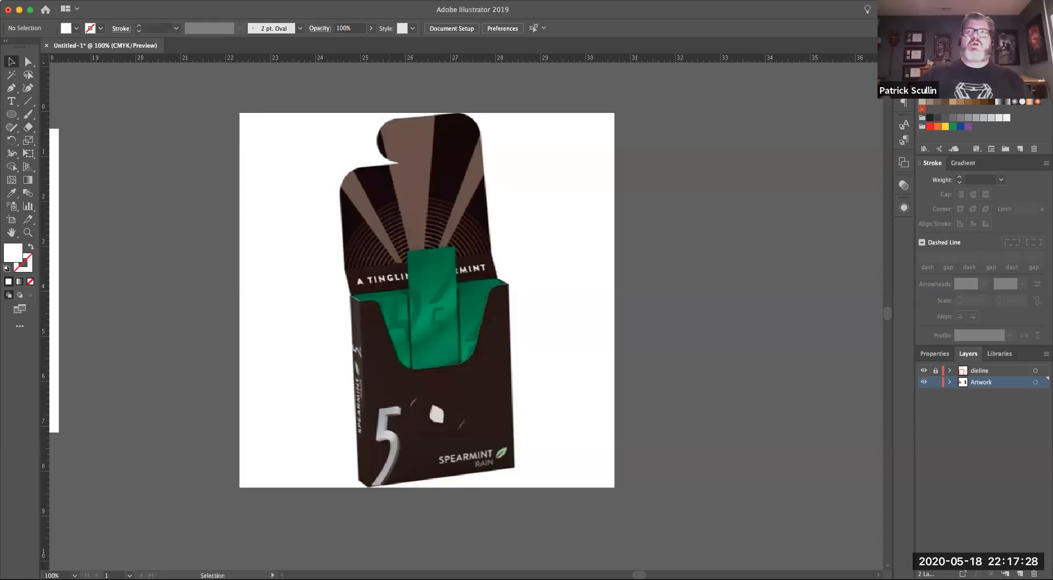
mouse_move(389, 372)
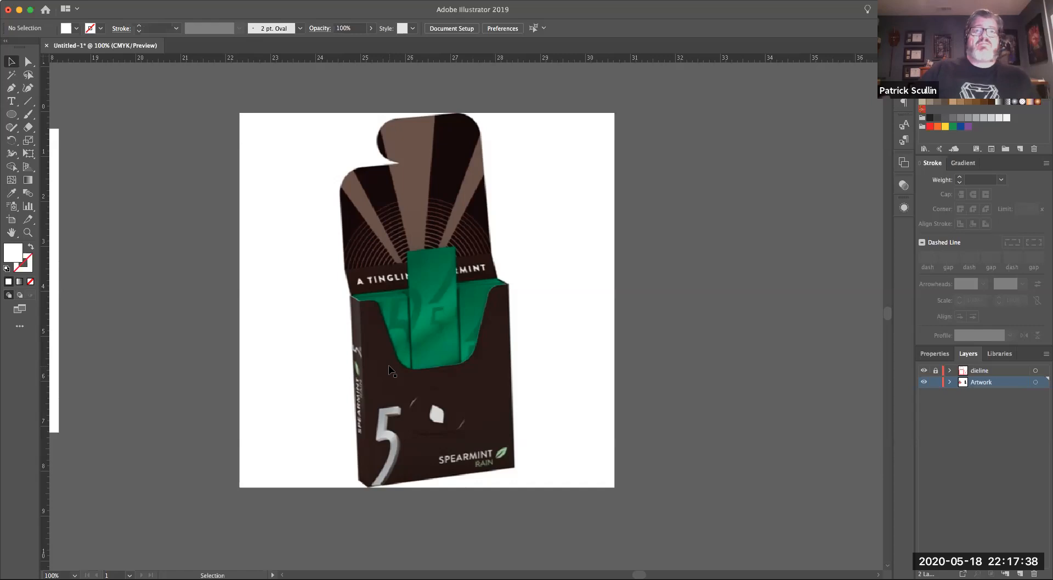
mouse_move(421, 369)
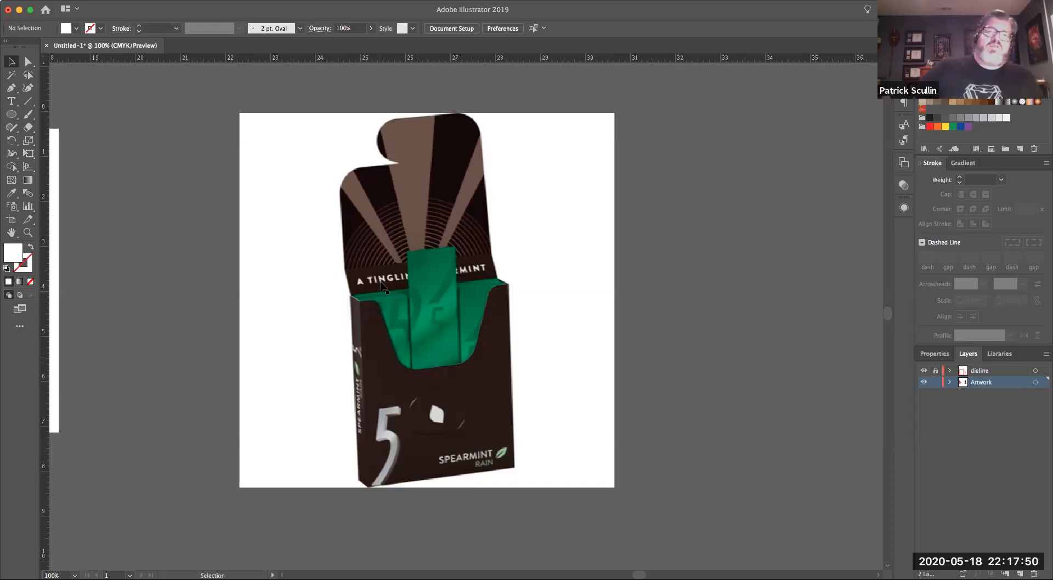
mouse_move(310, 289)
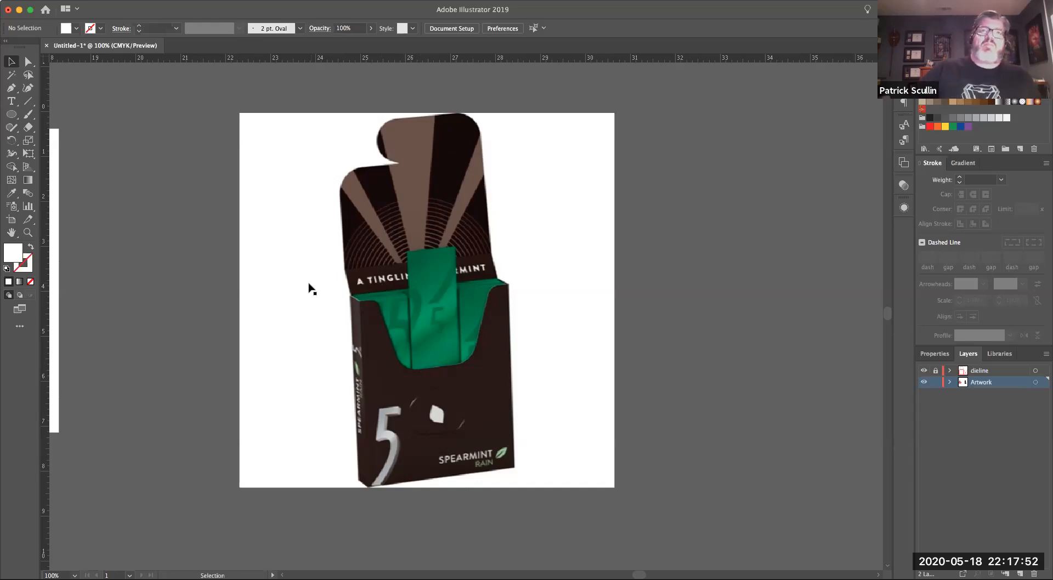
mouse_move(196, 307)
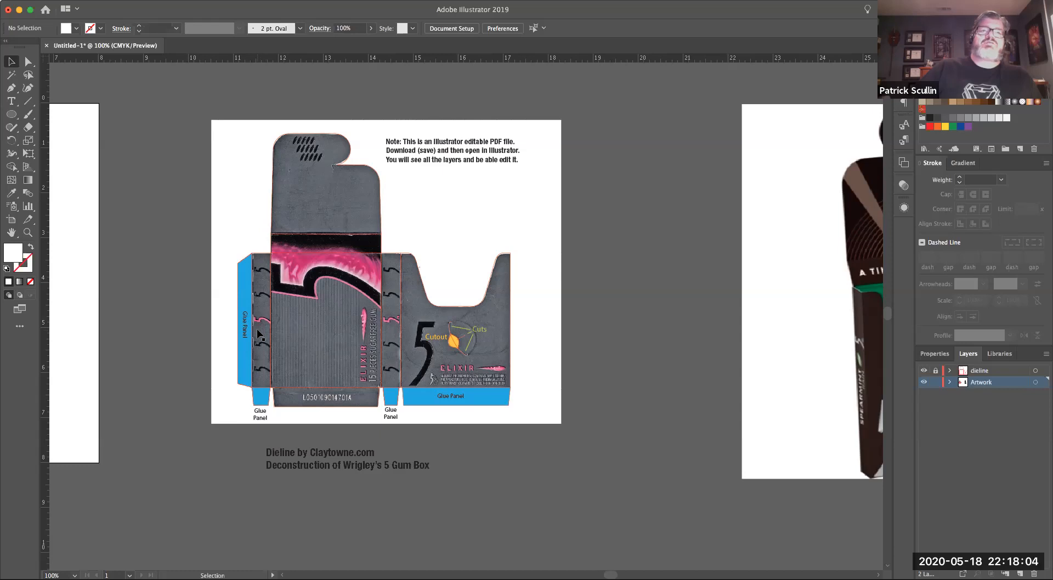
Step: Select a tool from the toolbar to navigate toward the dieline artboard
click(27, 61)
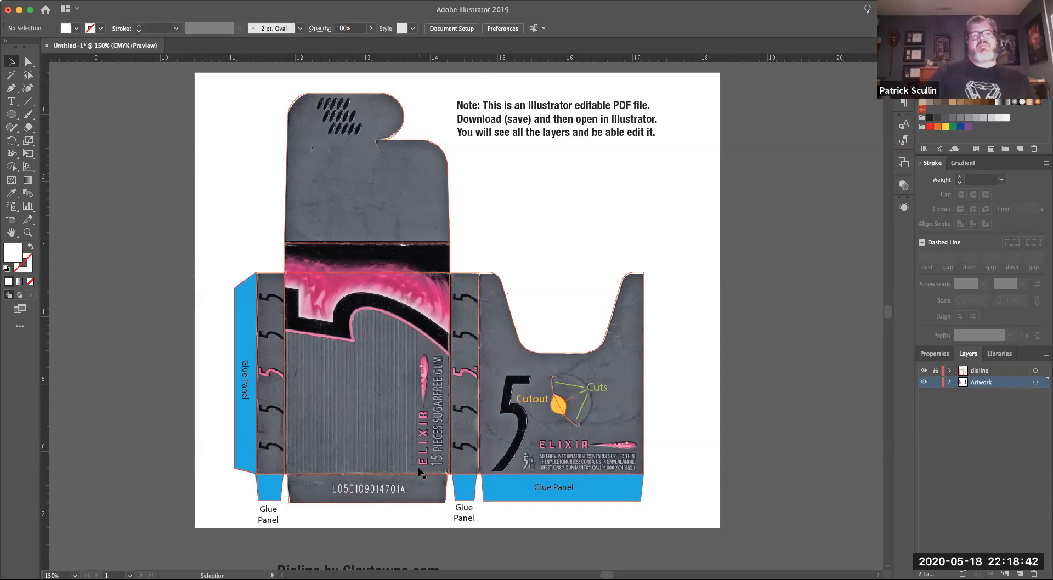
mouse_move(409, 478)
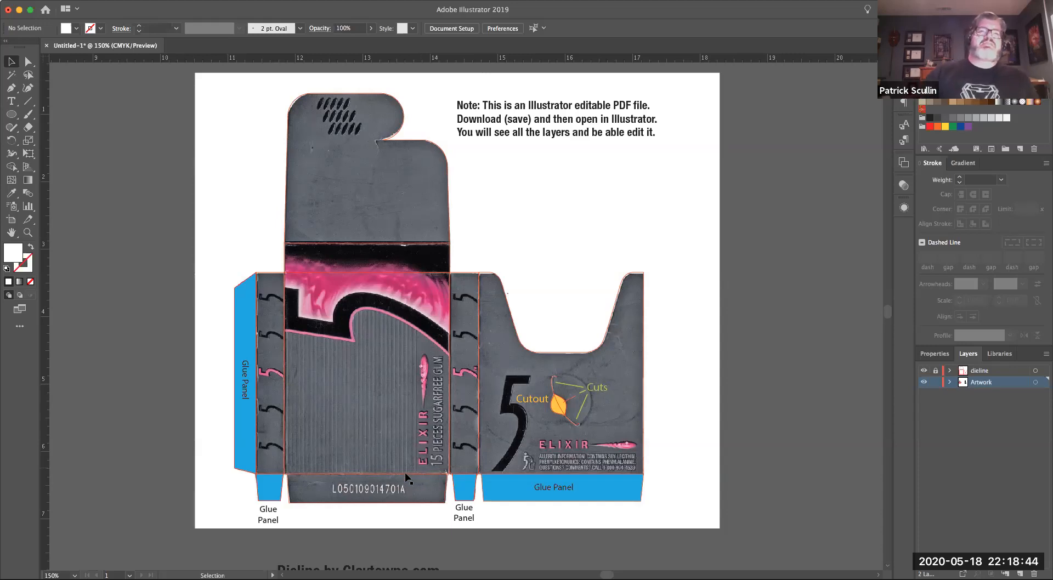
mouse_move(244, 456)
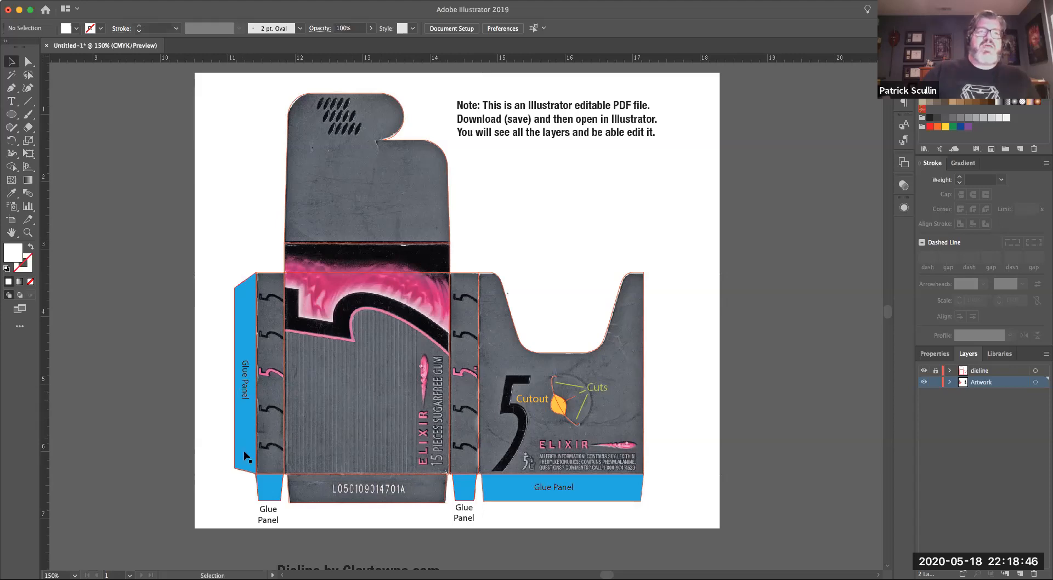
mouse_move(550, 508)
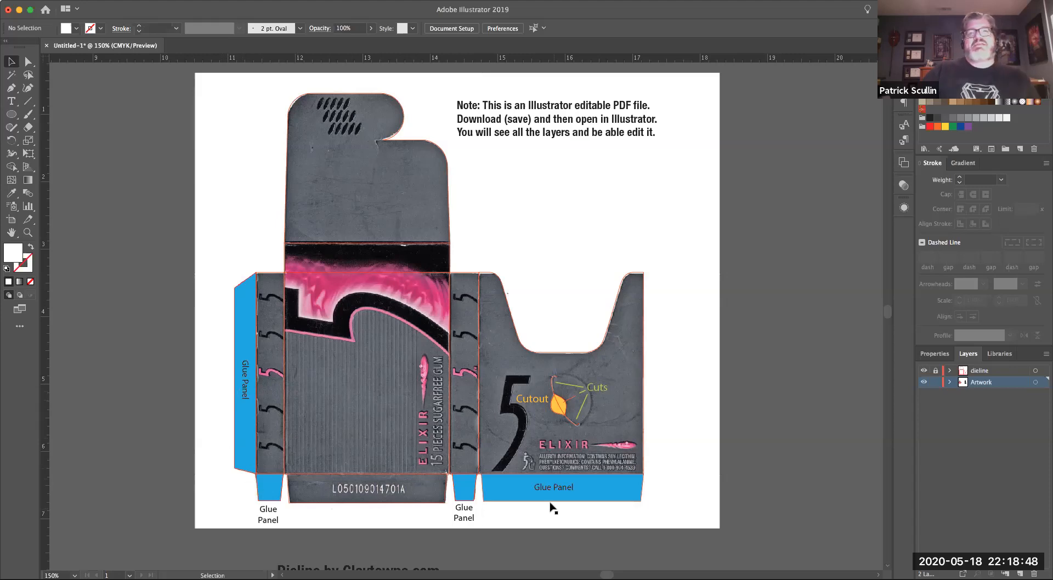
mouse_move(482, 454)
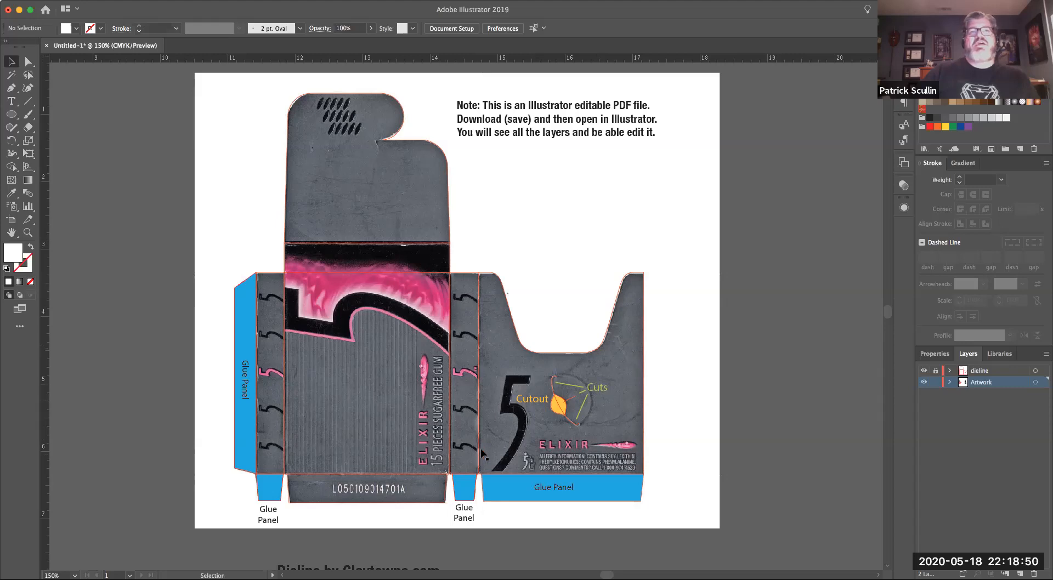
mouse_move(406, 264)
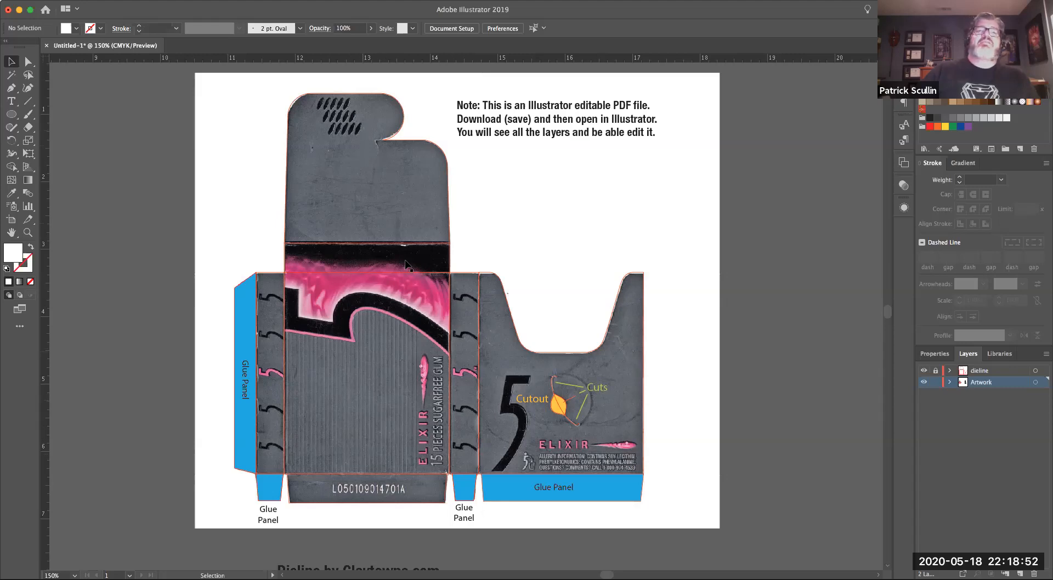
mouse_move(456, 420)
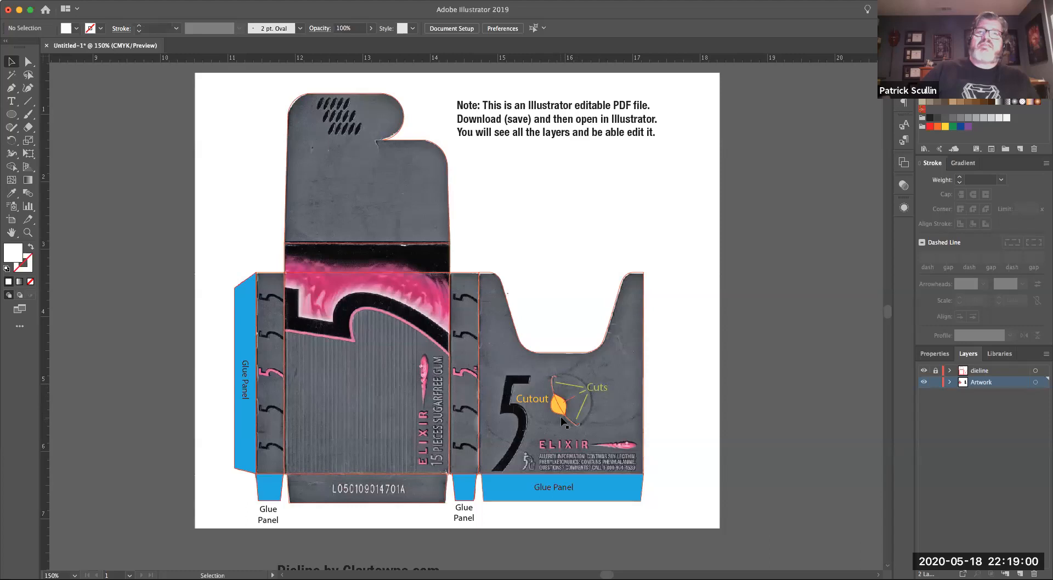
mouse_move(394, 136)
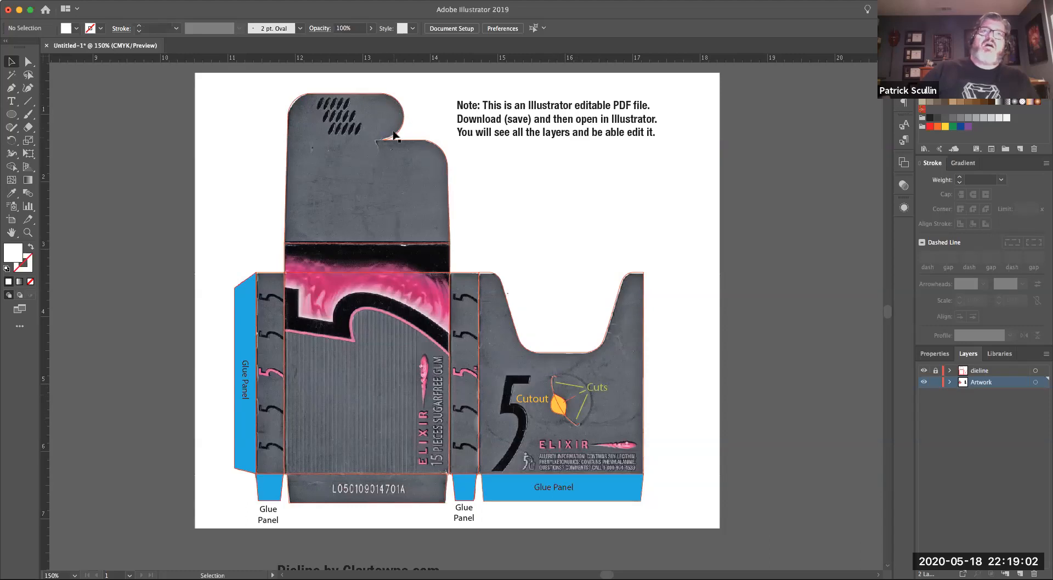
mouse_move(475, 487)
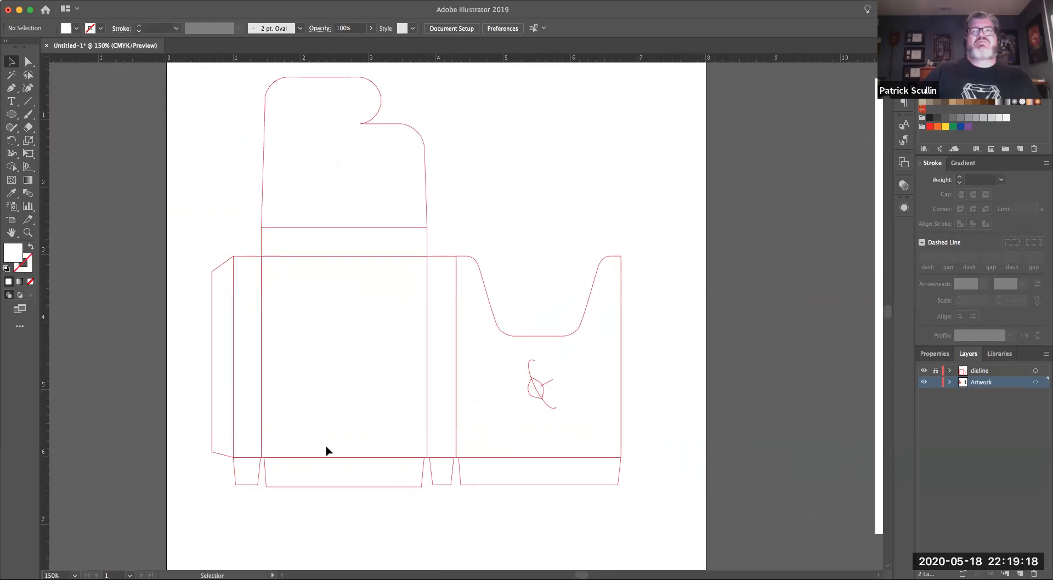
mouse_move(320, 450)
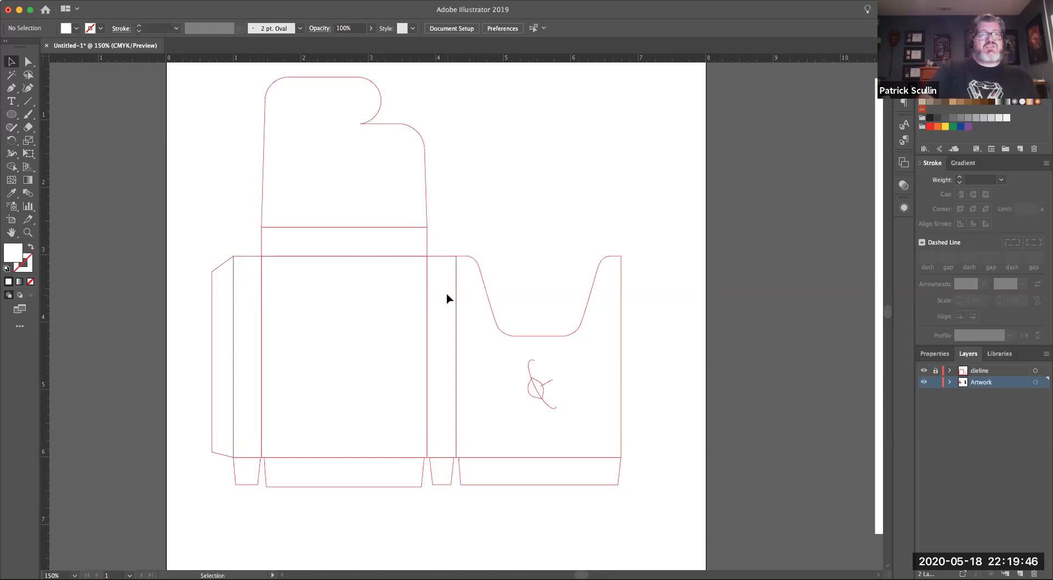
mouse_move(373, 172)
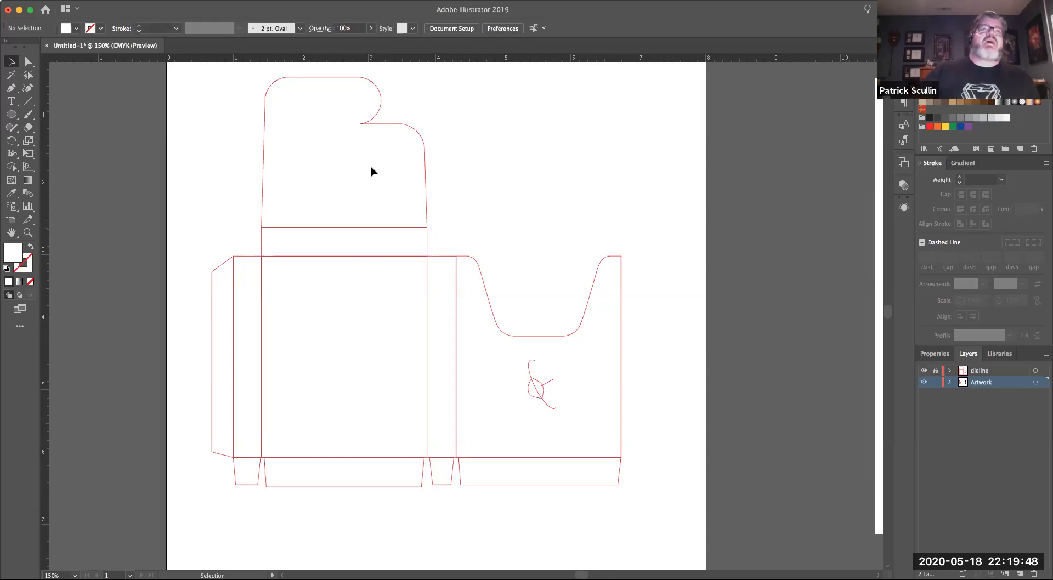
mouse_move(307, 364)
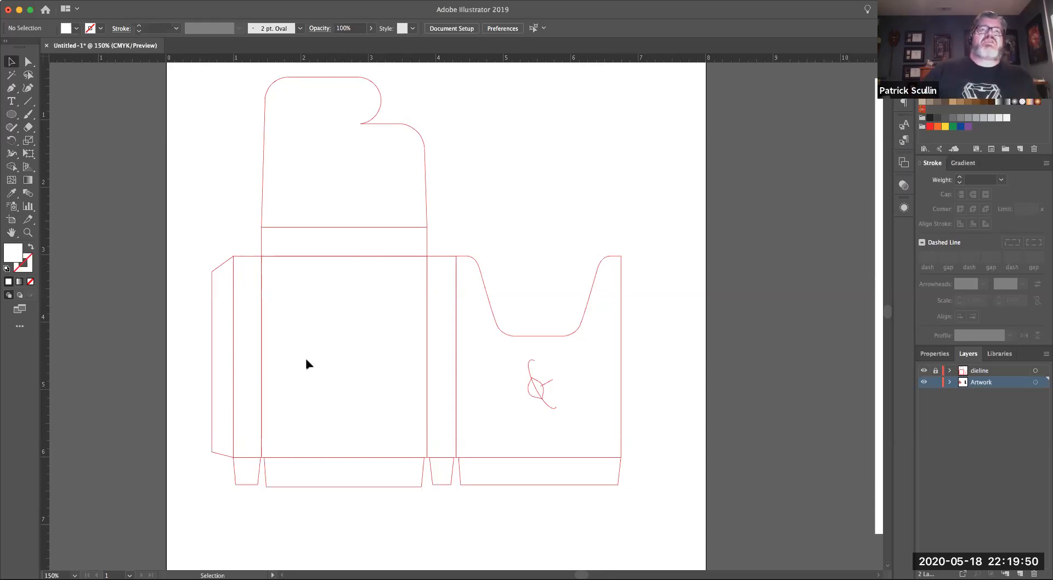
mouse_move(308, 368)
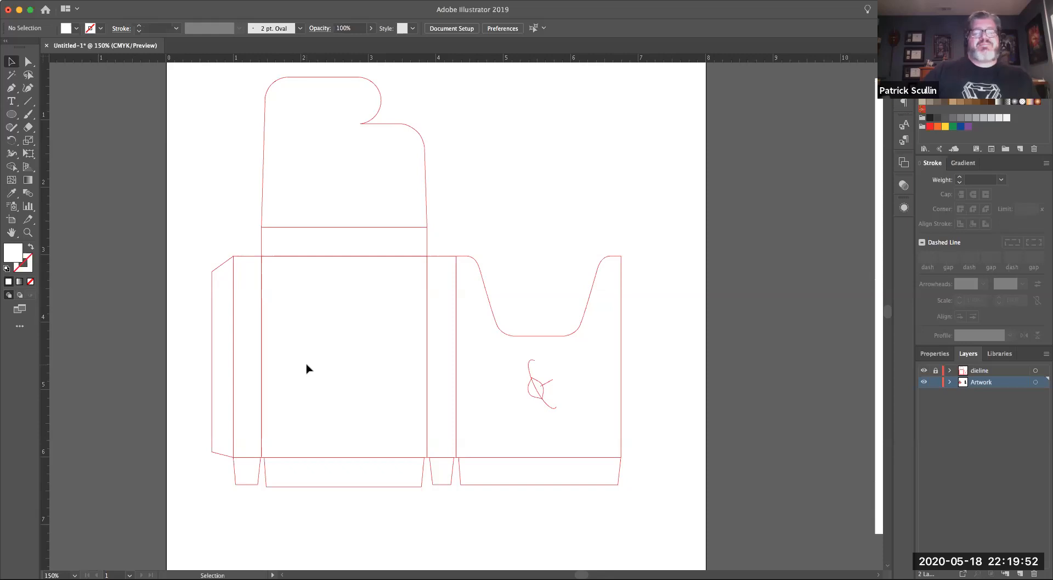
mouse_move(334, 266)
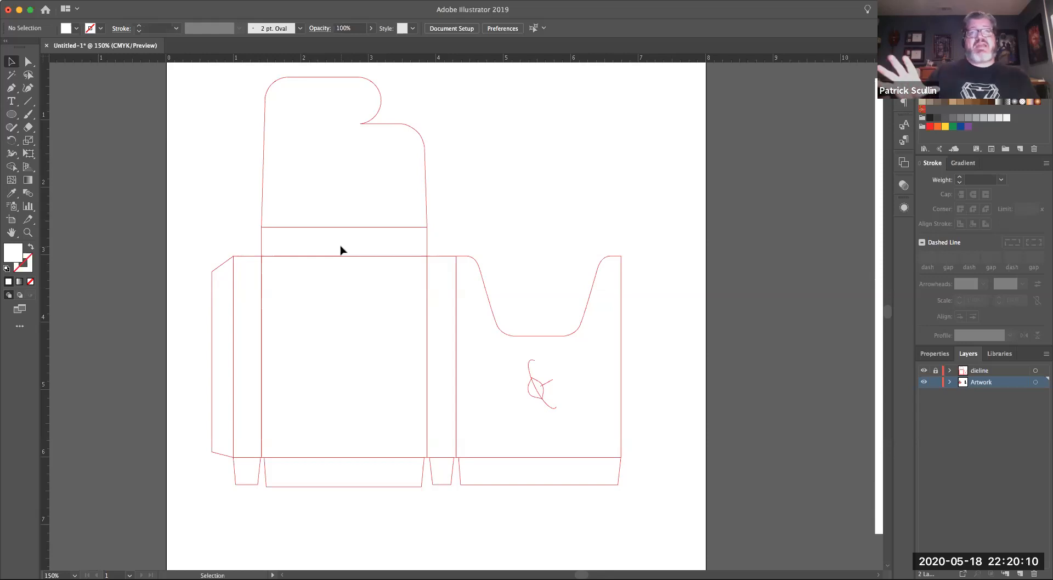
mouse_move(348, 248)
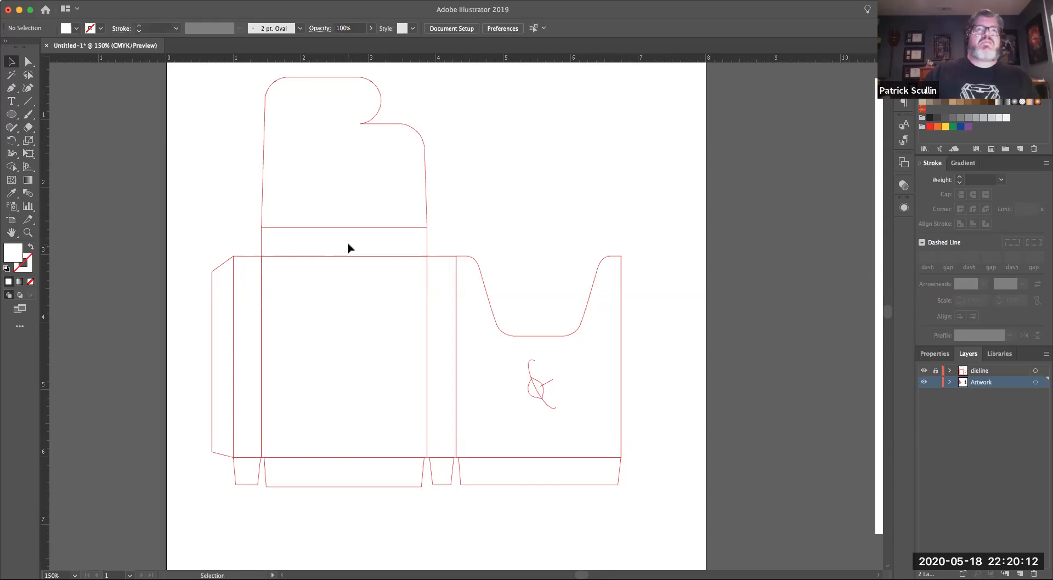
mouse_move(523, 262)
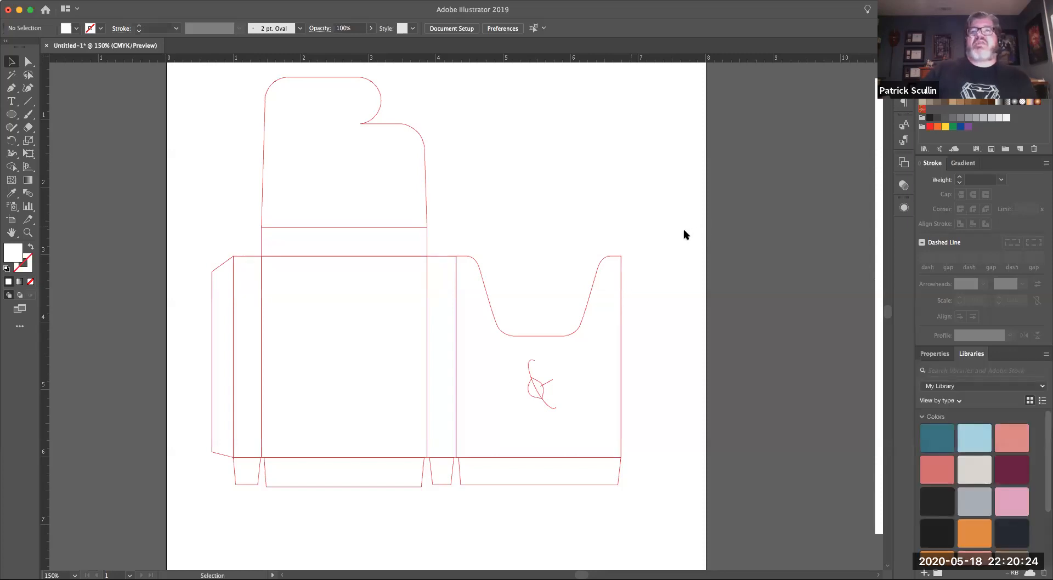
mouse_move(246, 319)
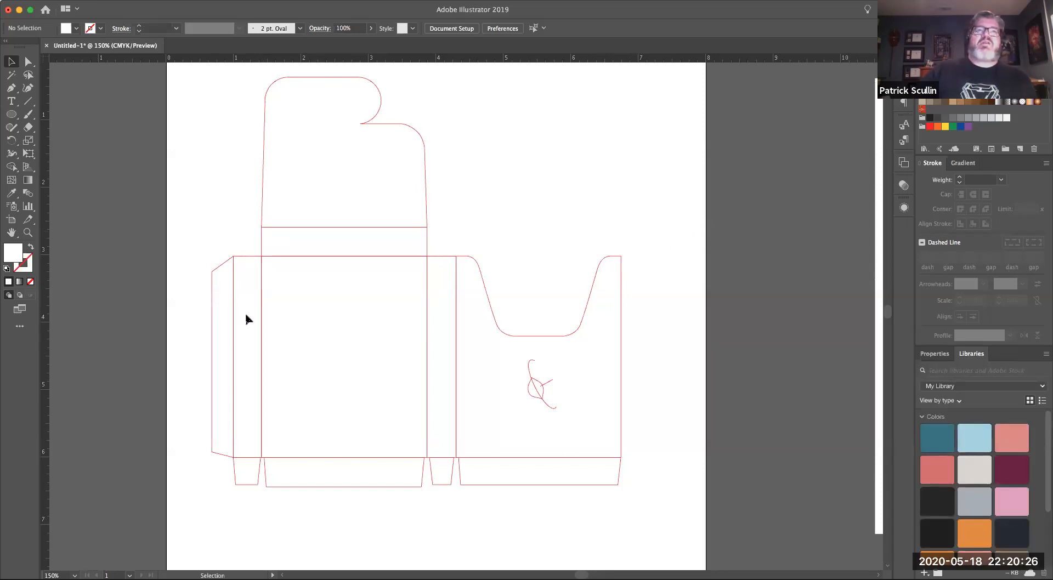
mouse_move(737, 249)
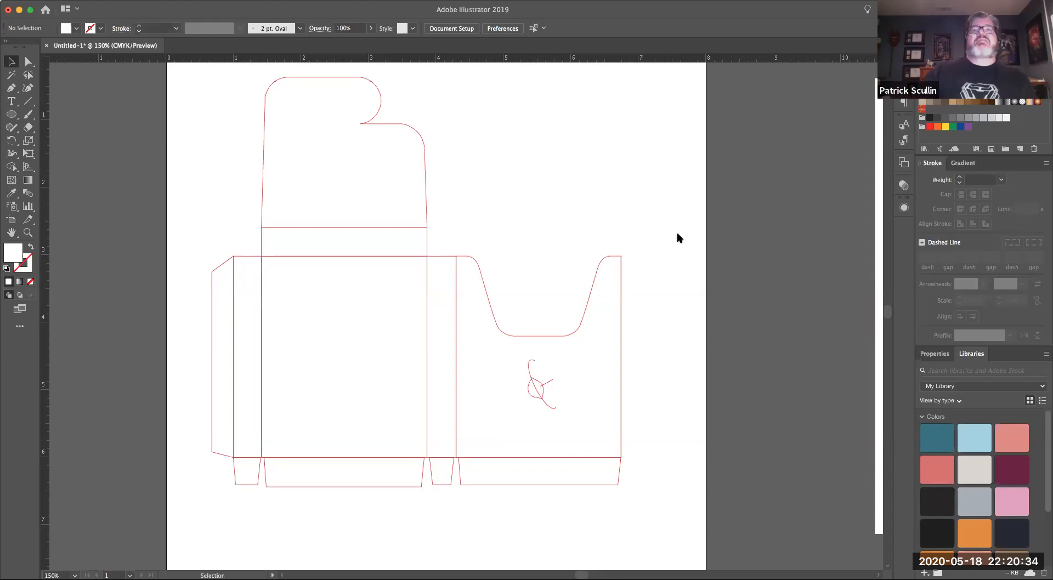
mouse_move(684, 248)
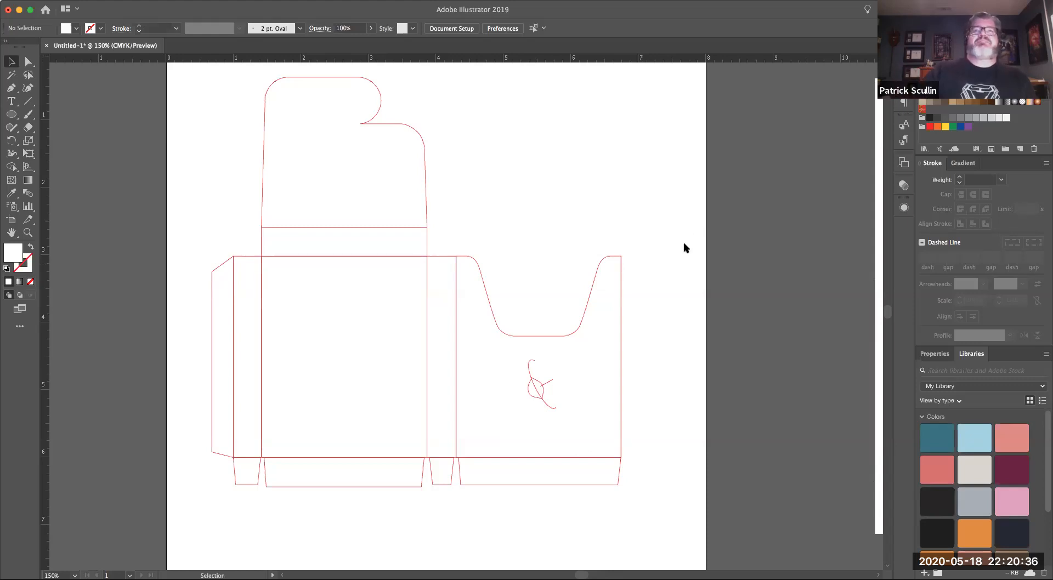
mouse_move(684, 209)
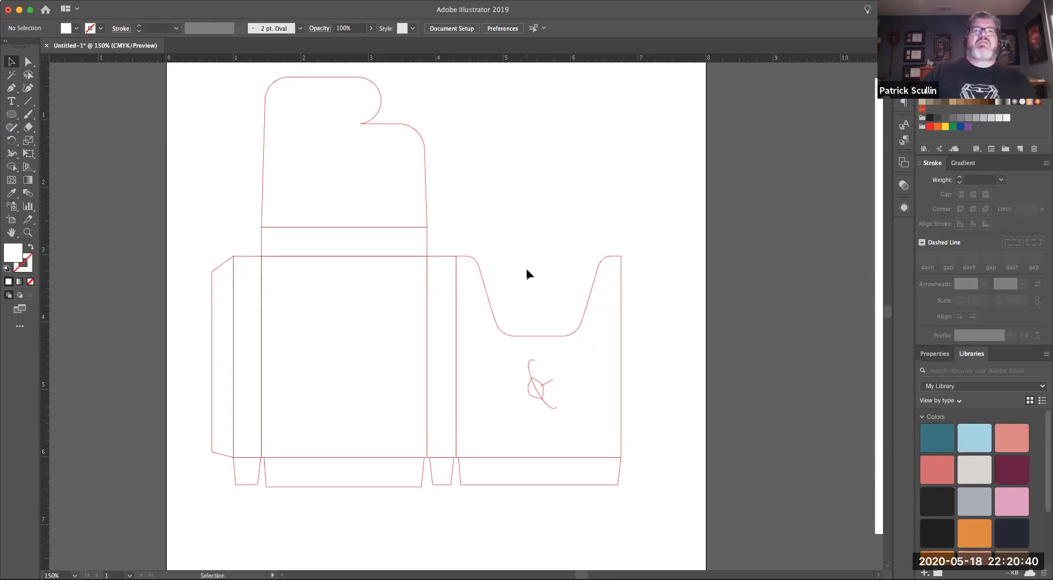
mouse_move(319, 253)
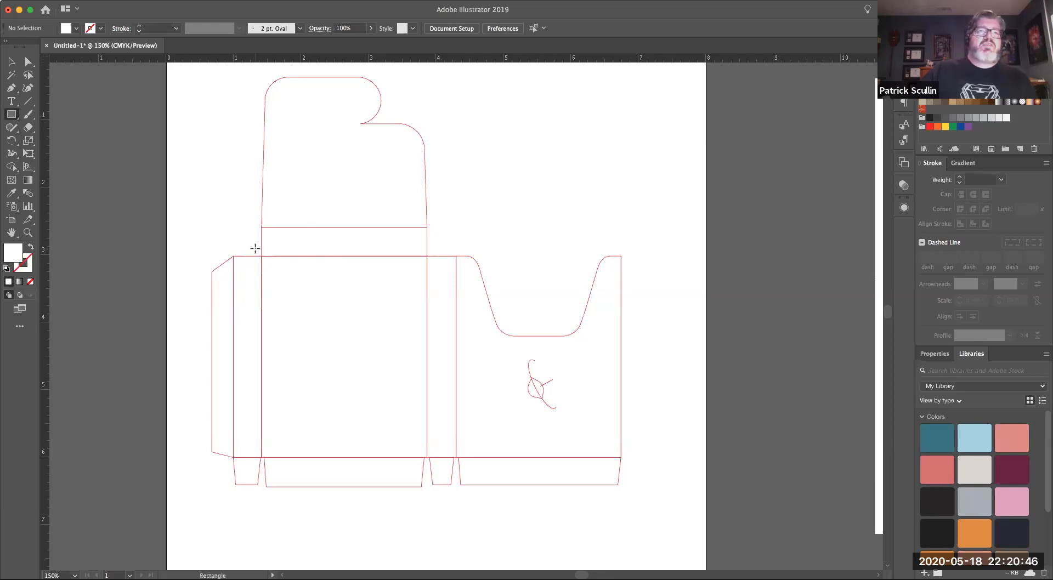
Step: Draw a dark-filled rectangle over the front panel and stretch it left across the side panel
drag(255, 250, 423, 468)
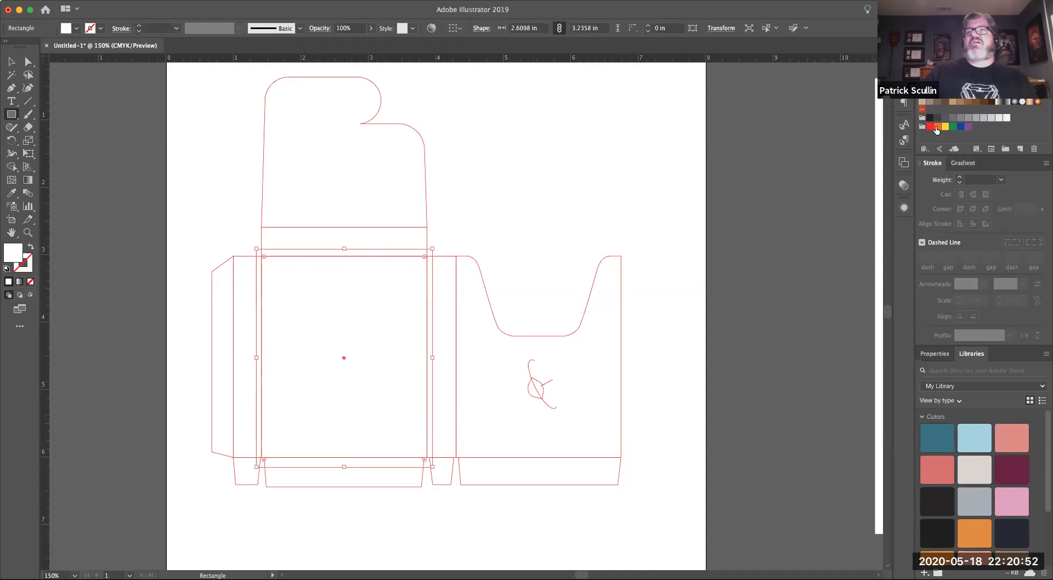
click(935, 128)
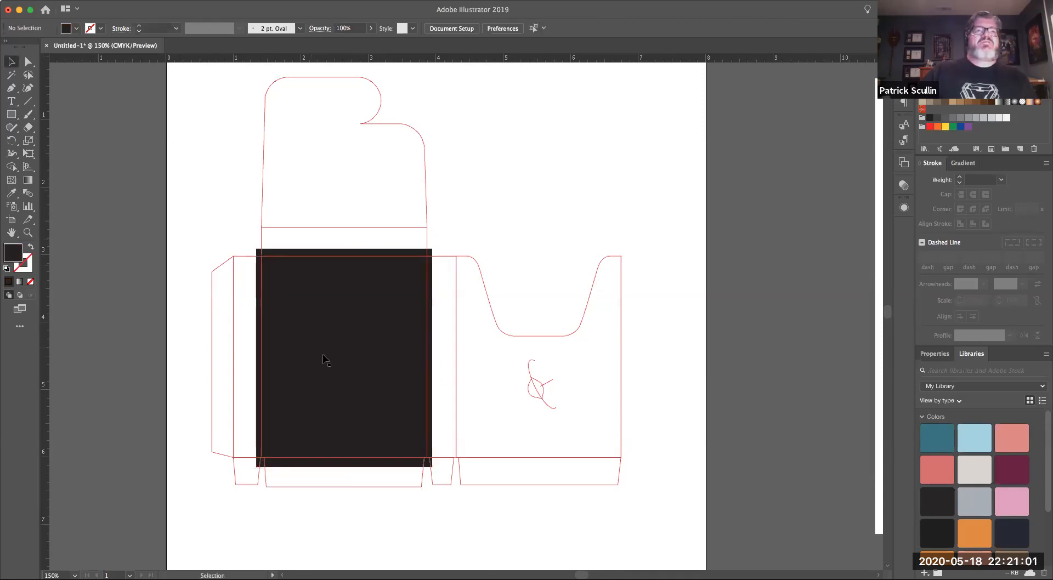
mouse_move(723, 234)
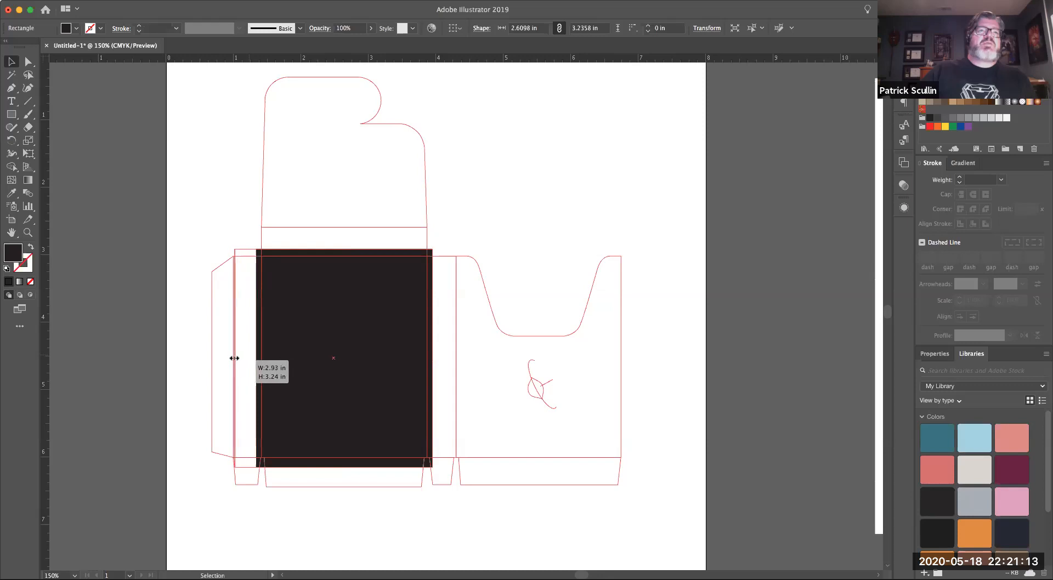
drag(259, 357, 235, 357)
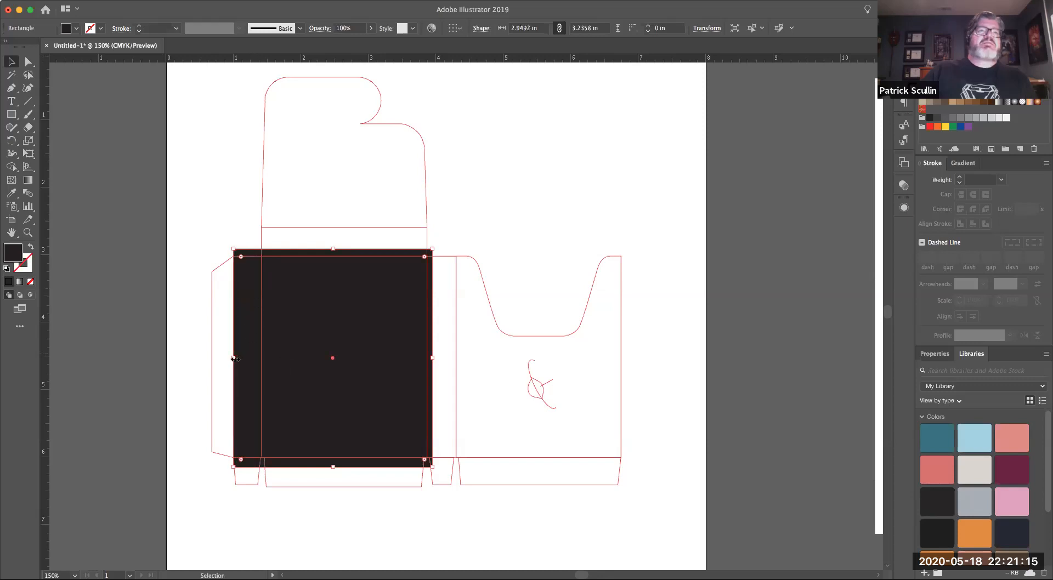
drag(234, 358, 209, 357)
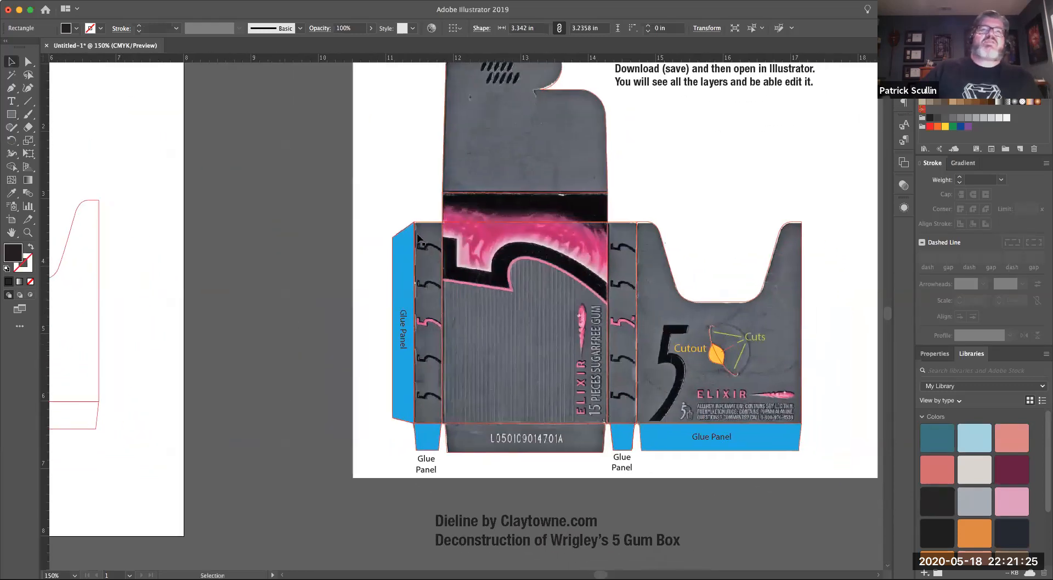
mouse_move(392, 294)
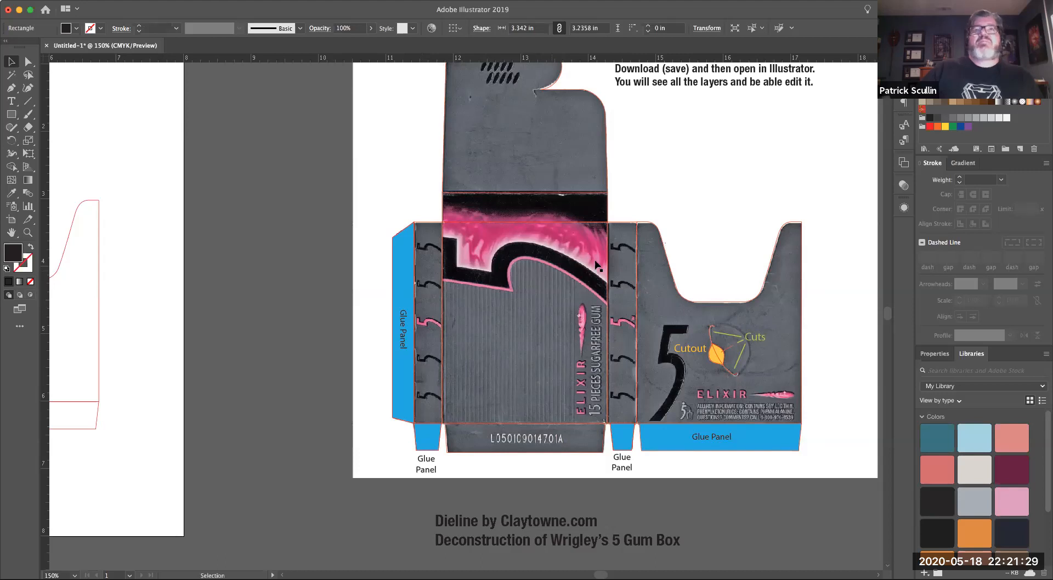
mouse_move(151, 300)
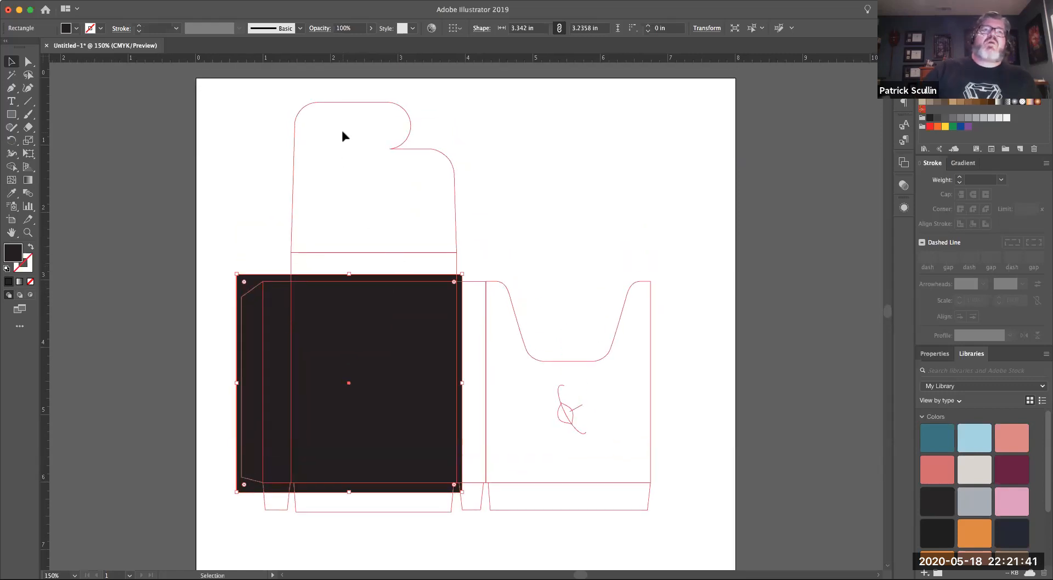
mouse_move(372, 253)
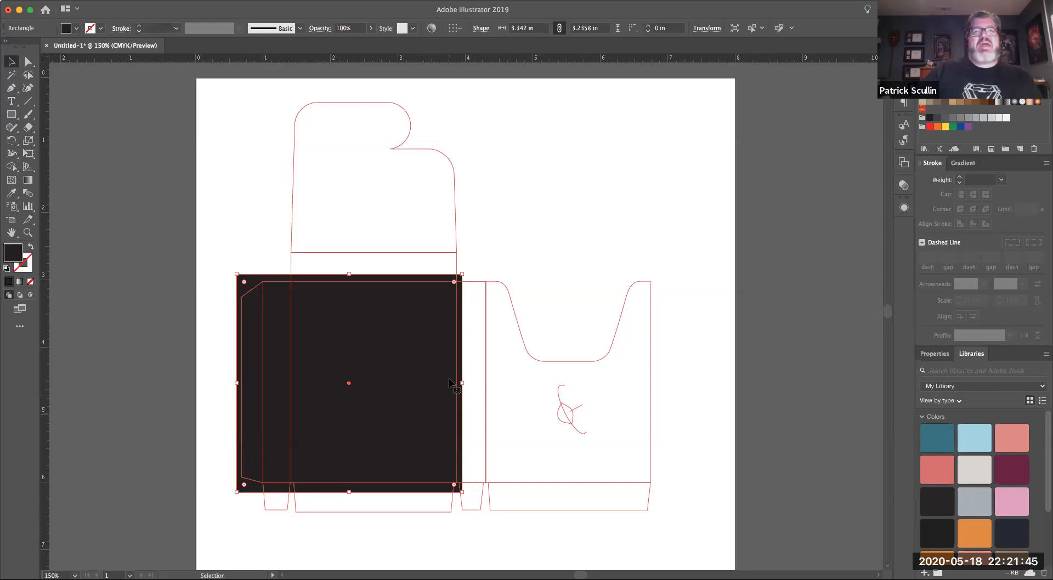
Step: Widen the dark rectangle rightward across the back panel and past the right die line edge
drag(453, 383, 547, 384)
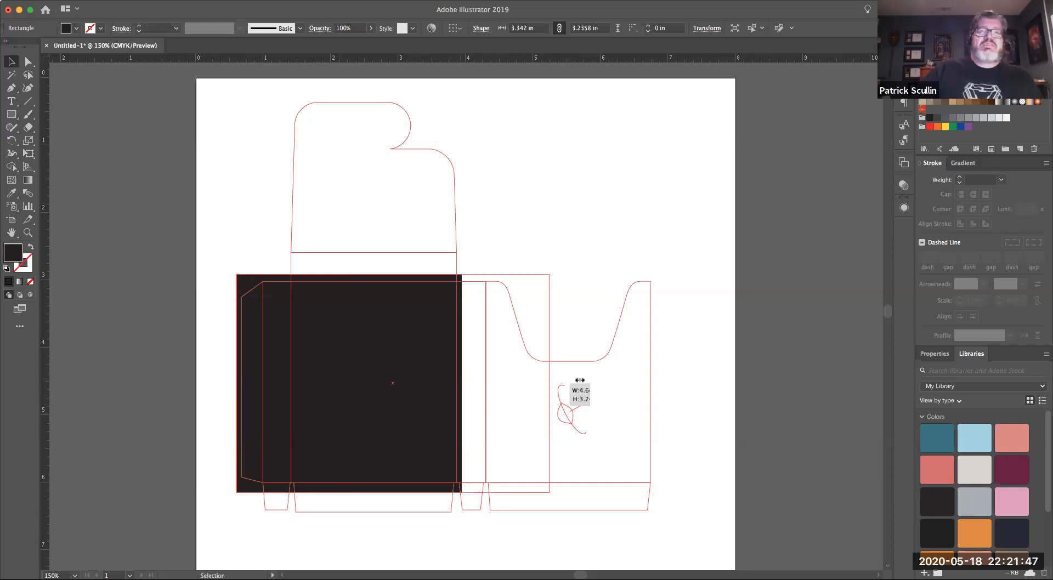
drag(462, 384, 656, 384)
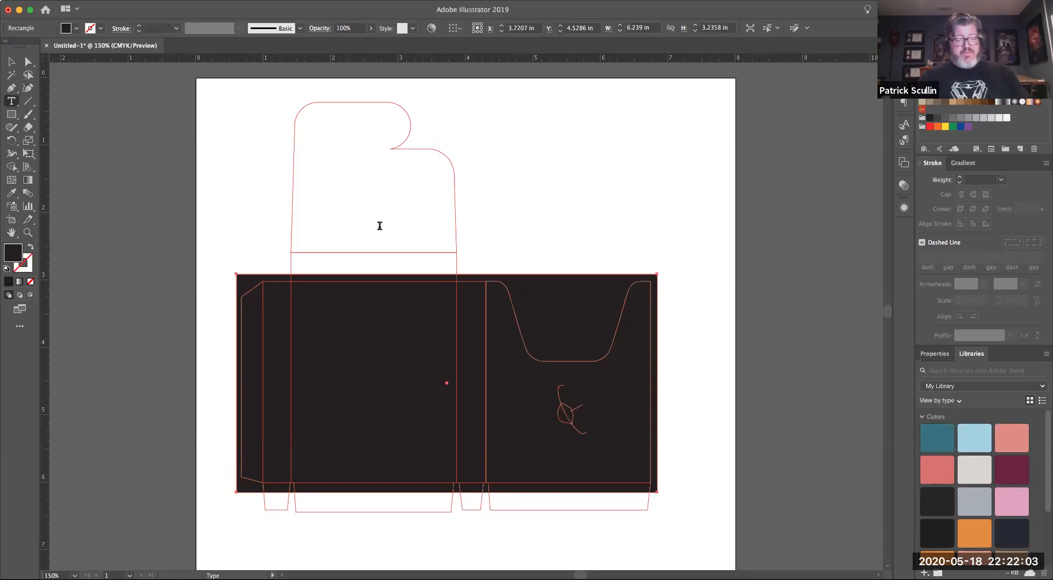
Step: Add the GUM BOX title text on the top tuck flap and finish editing it
text(GUM BOX)
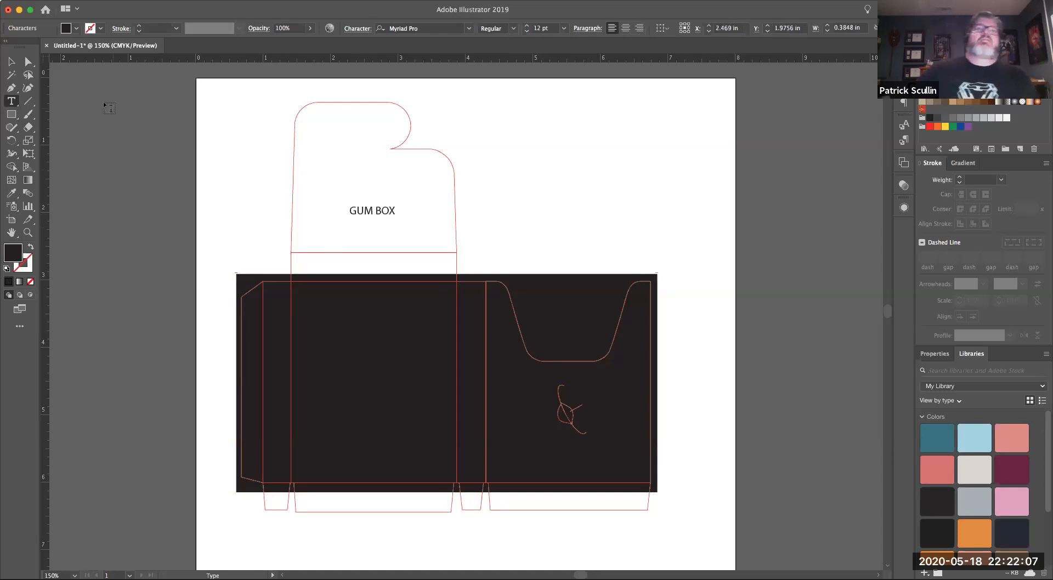
click(372, 210)
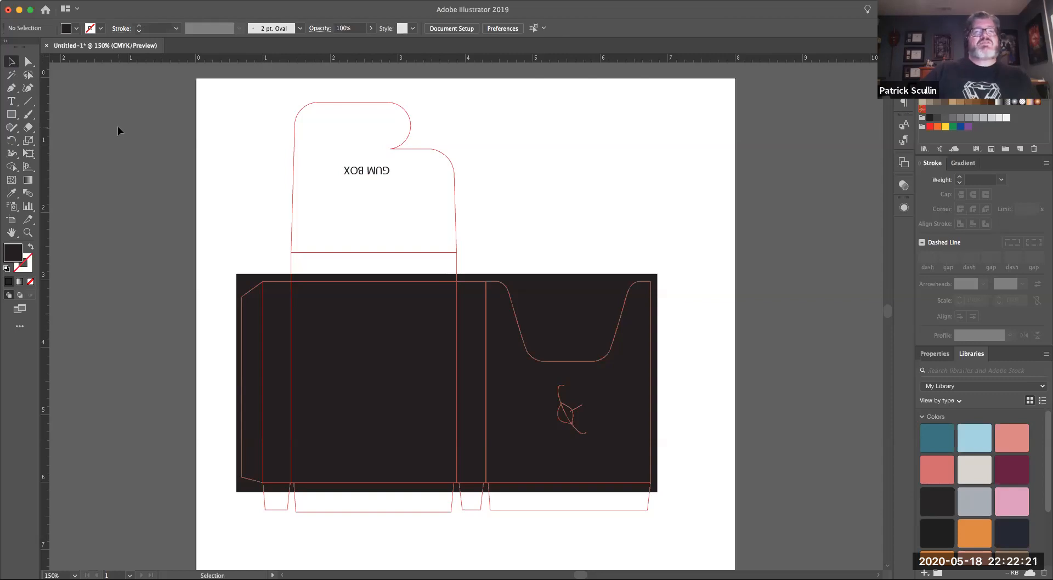
mouse_move(763, 211)
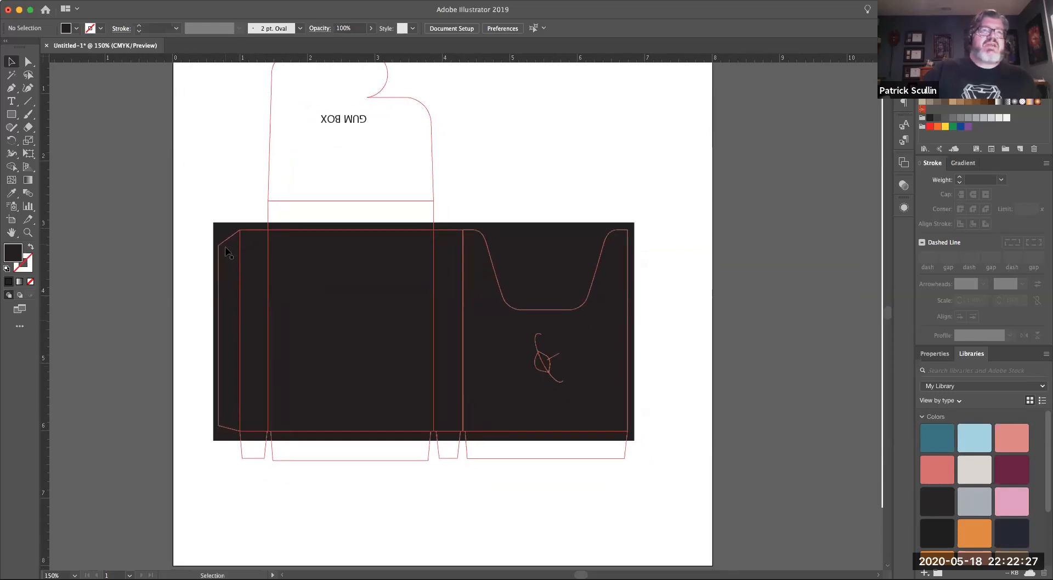
mouse_move(208, 310)
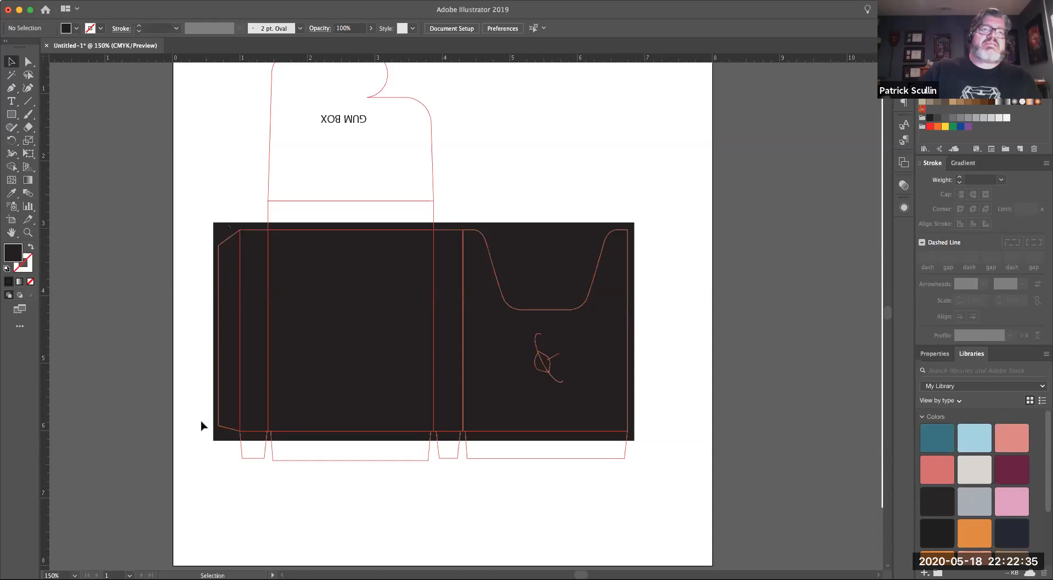
mouse_move(623, 464)
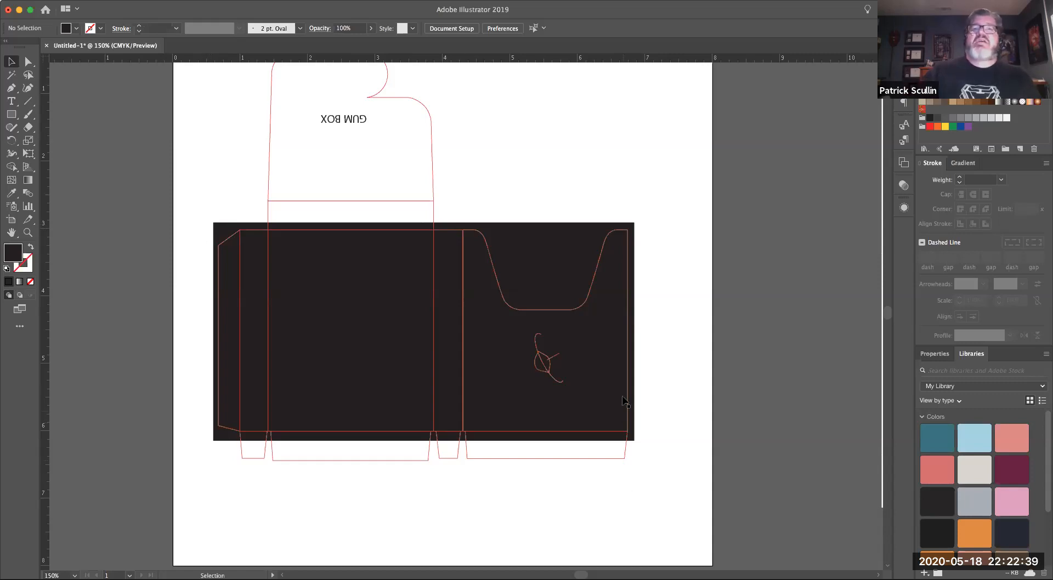
mouse_move(294, 271)
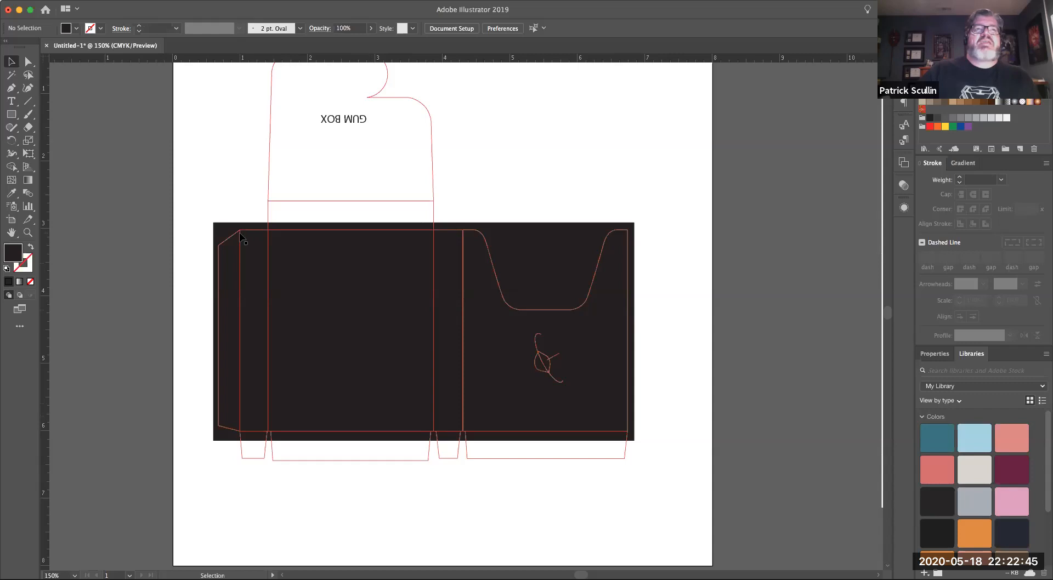
mouse_move(230, 387)
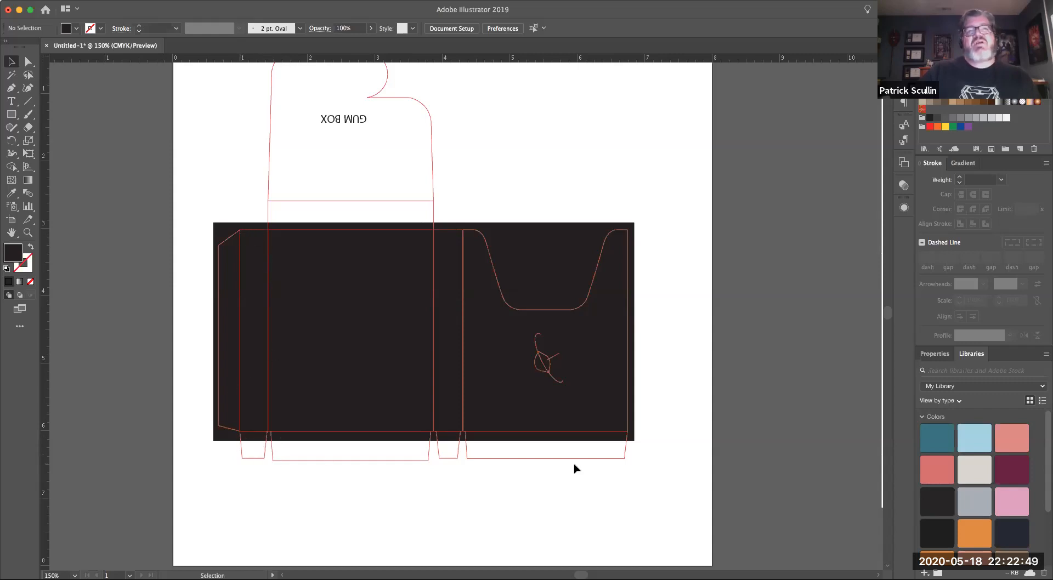
mouse_move(485, 195)
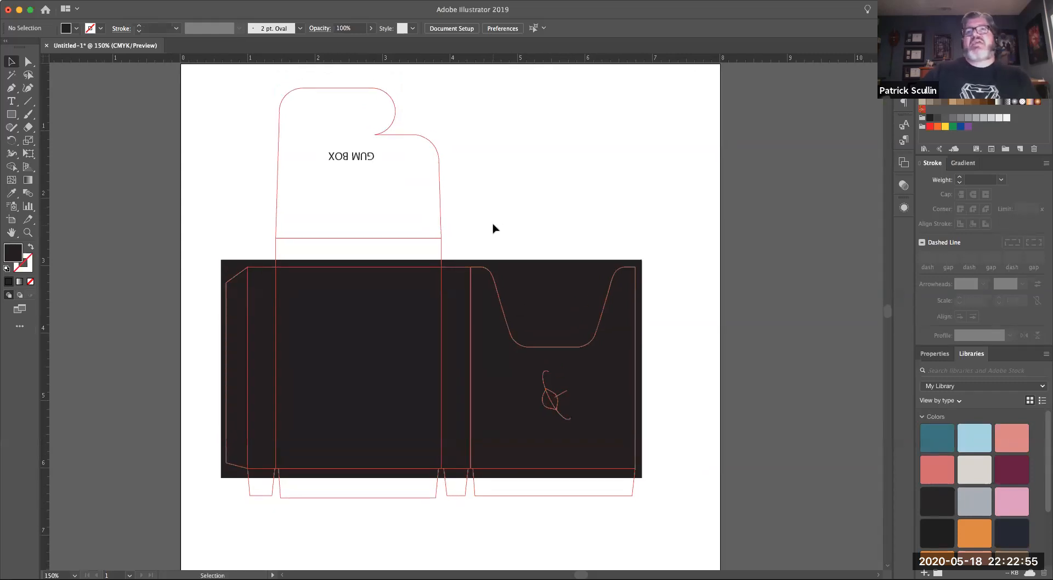
mouse_move(672, 279)
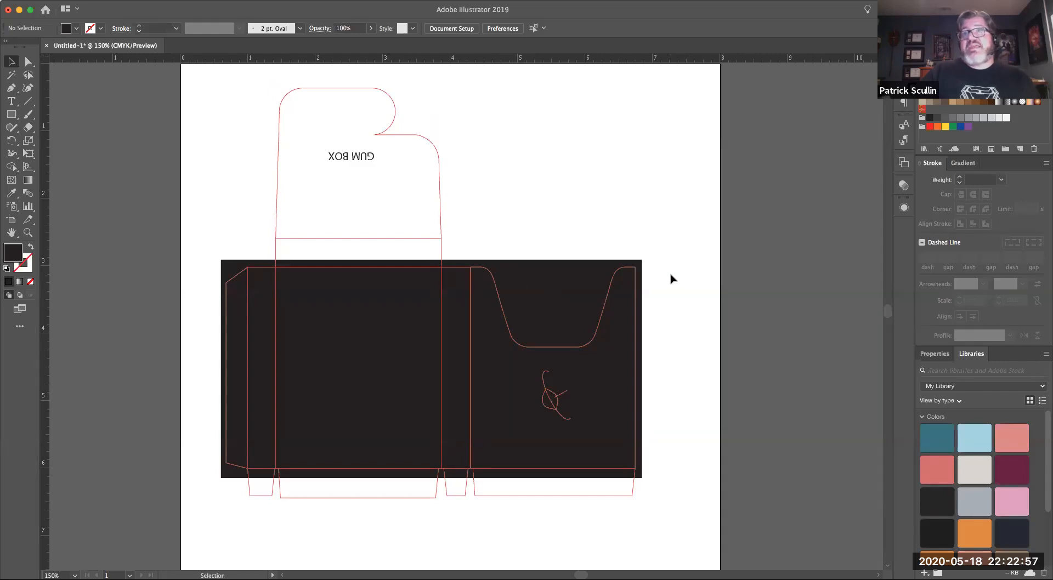
click(429, 369)
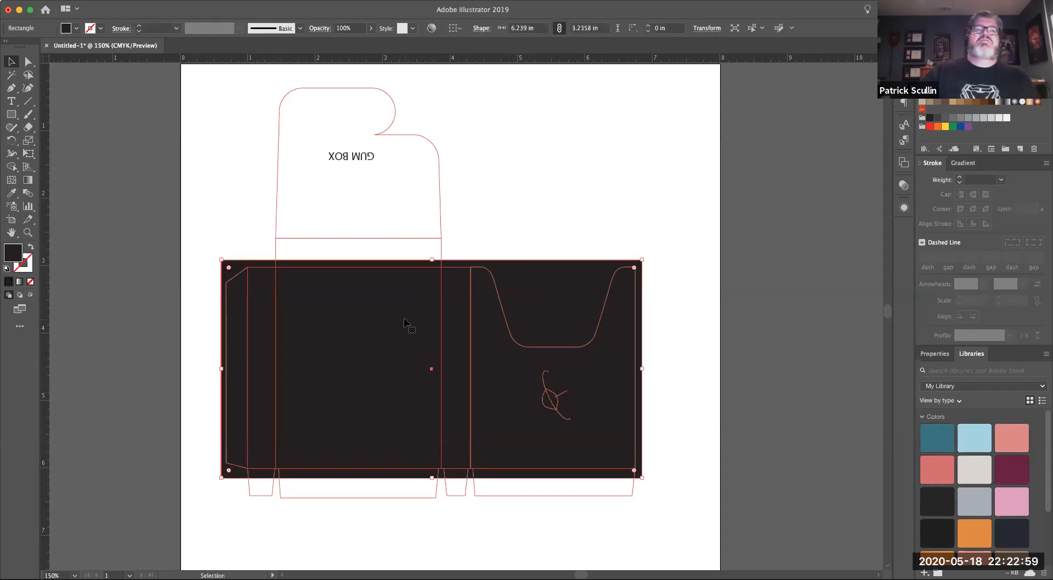
mouse_move(763, 224)
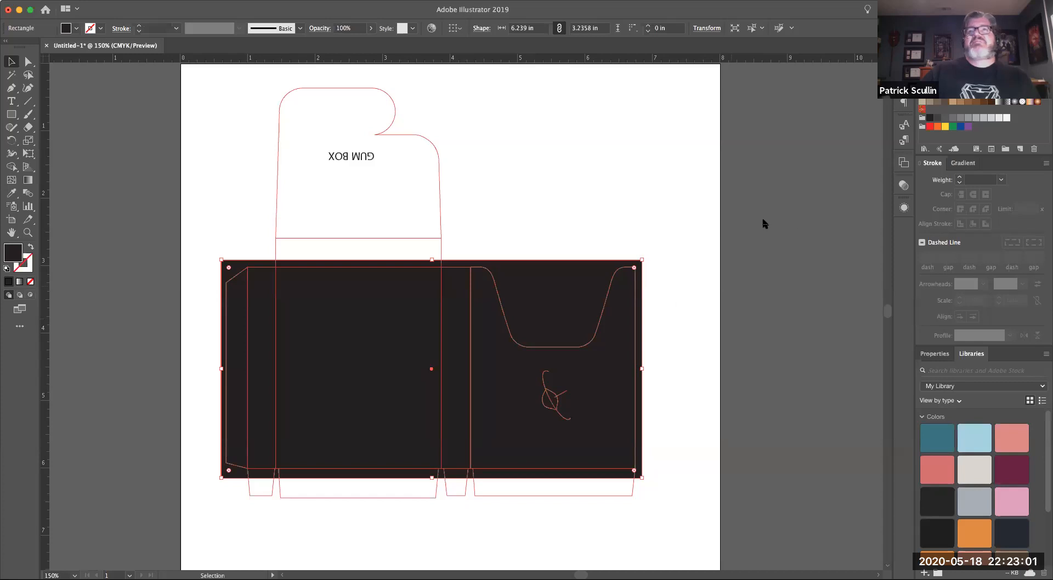
mouse_move(803, 194)
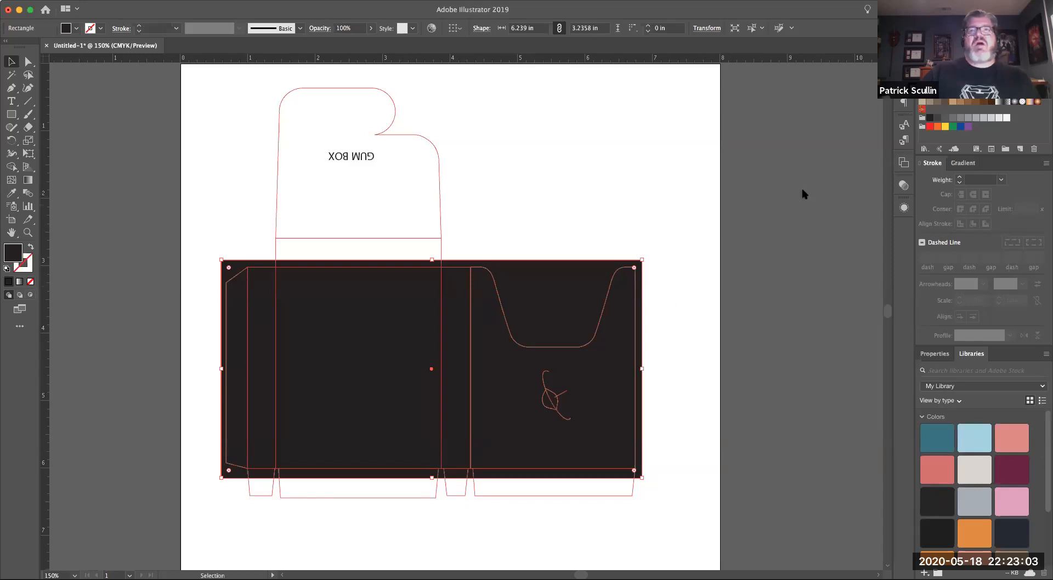
mouse_move(799, 217)
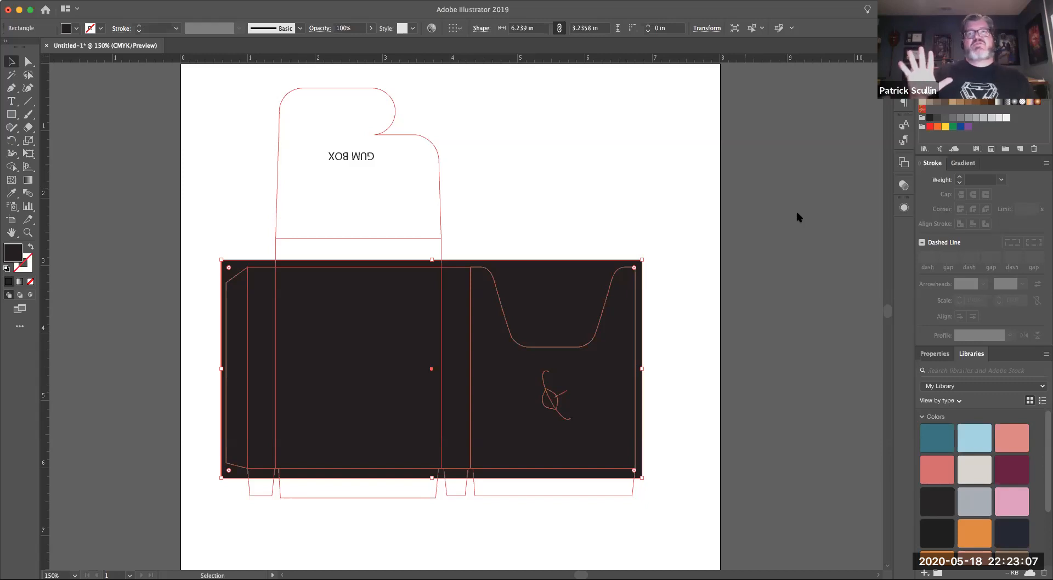
mouse_move(813, 233)
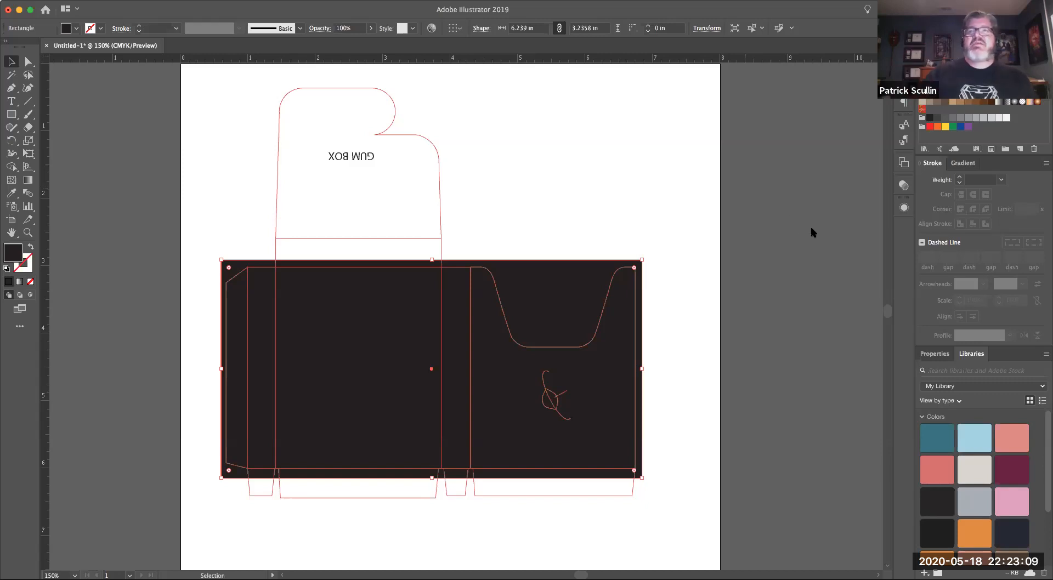
mouse_move(795, 235)
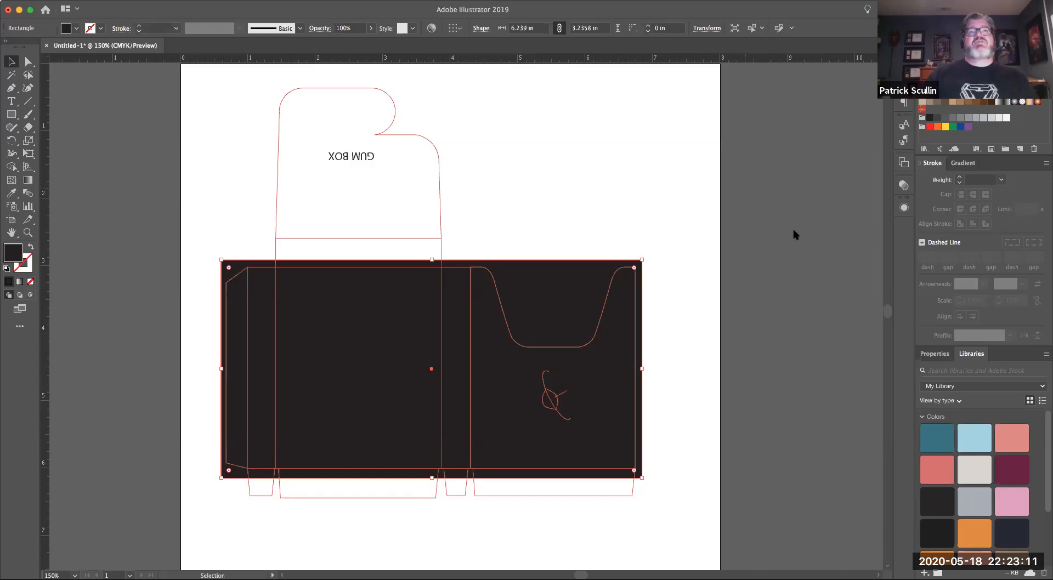
mouse_move(801, 226)
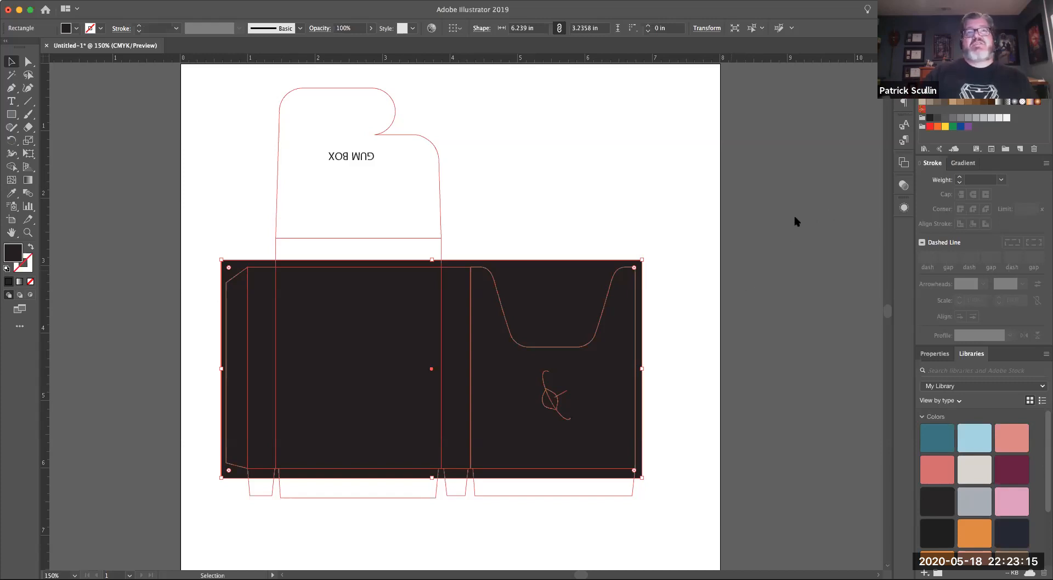
mouse_move(794, 226)
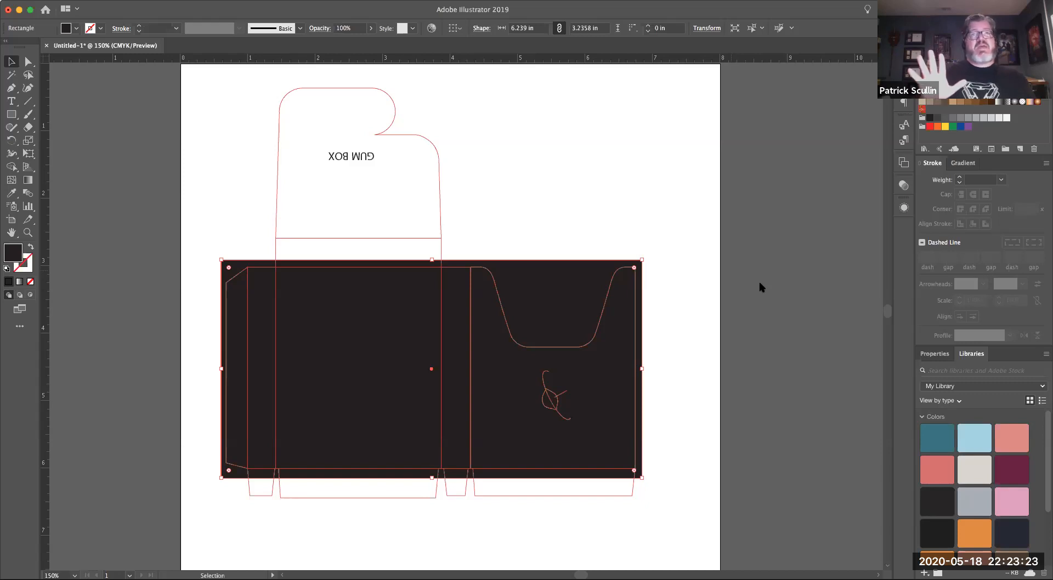
mouse_move(384, 120)
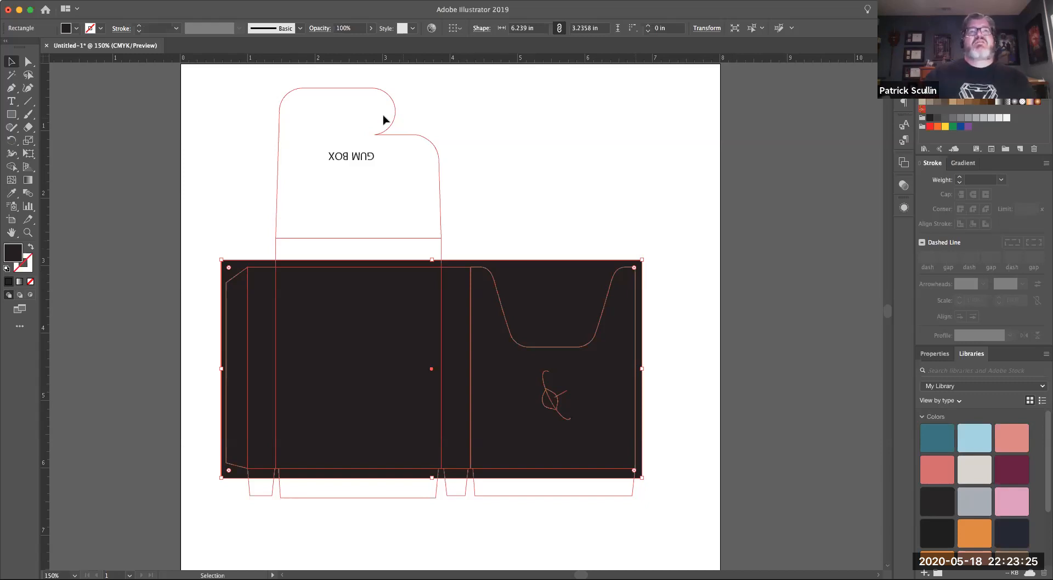
mouse_move(783, 268)
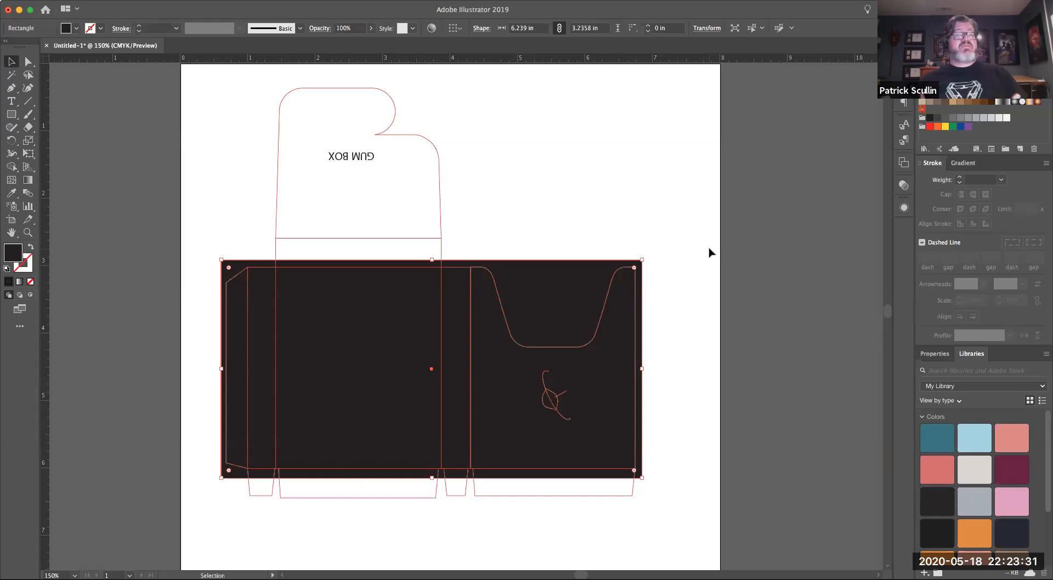
mouse_move(643, 186)
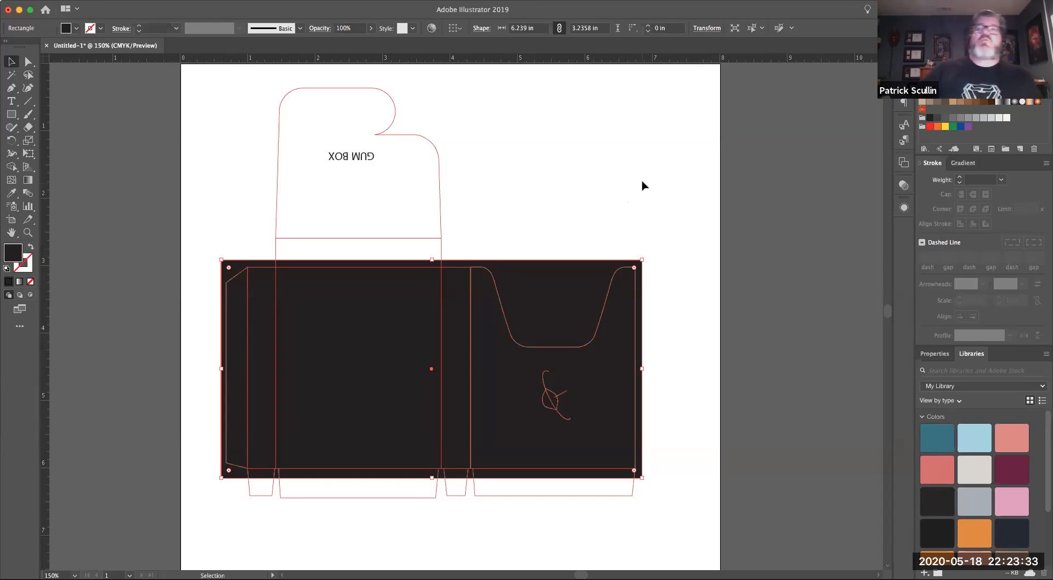
mouse_move(300, 244)
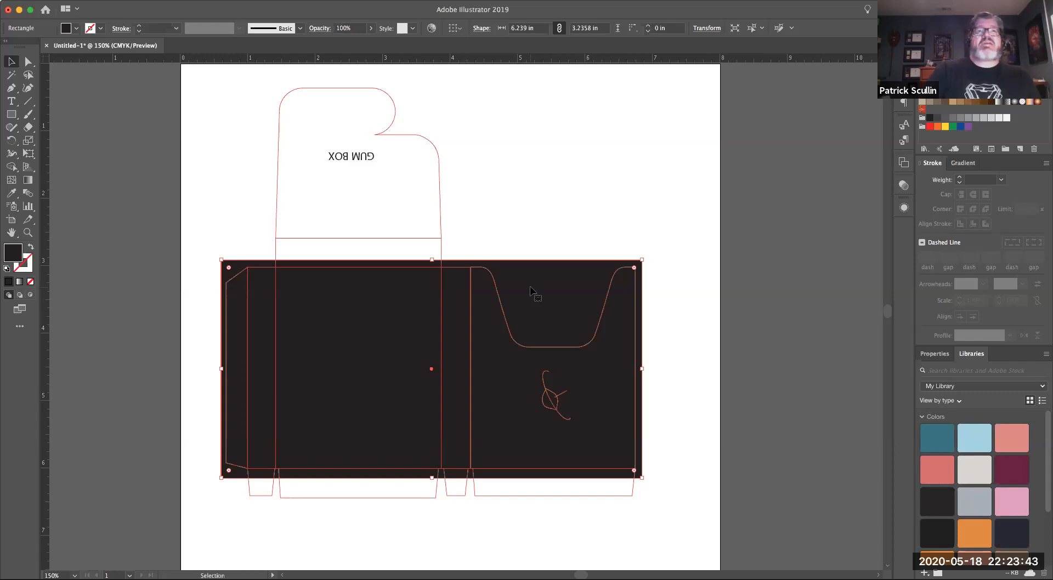
mouse_move(663, 381)
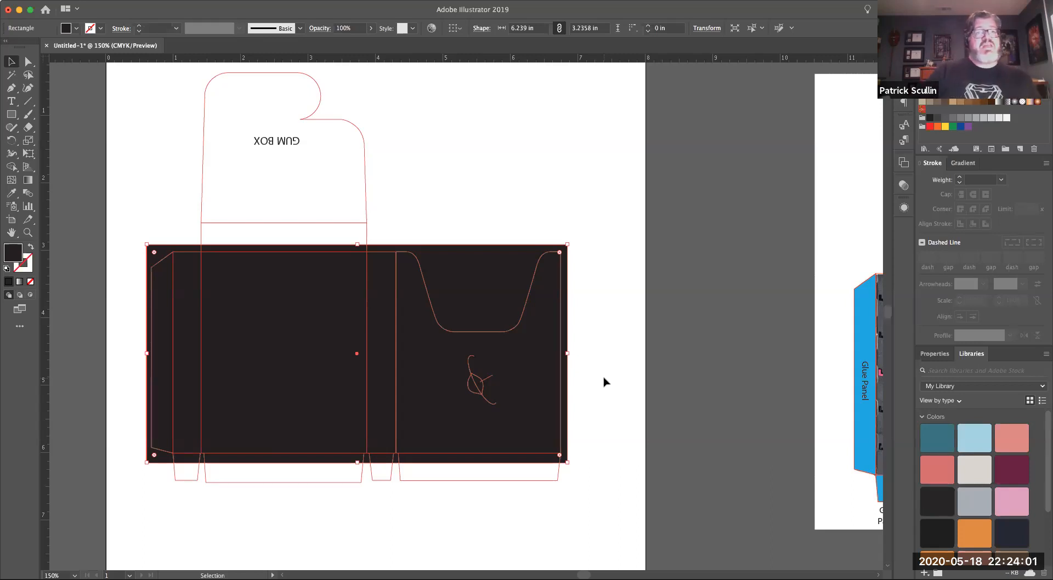
mouse_move(564, 504)
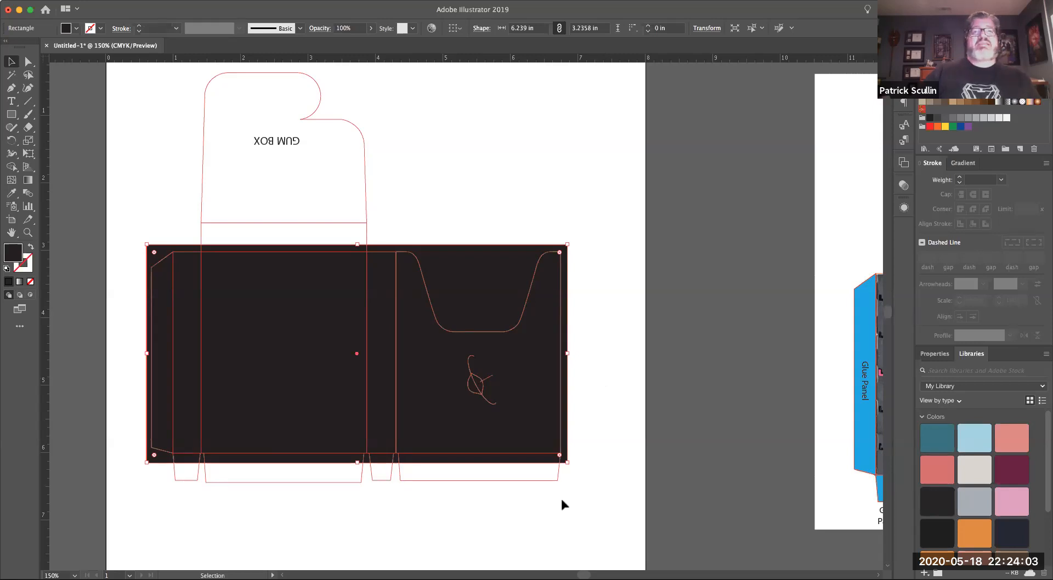
mouse_move(533, 553)
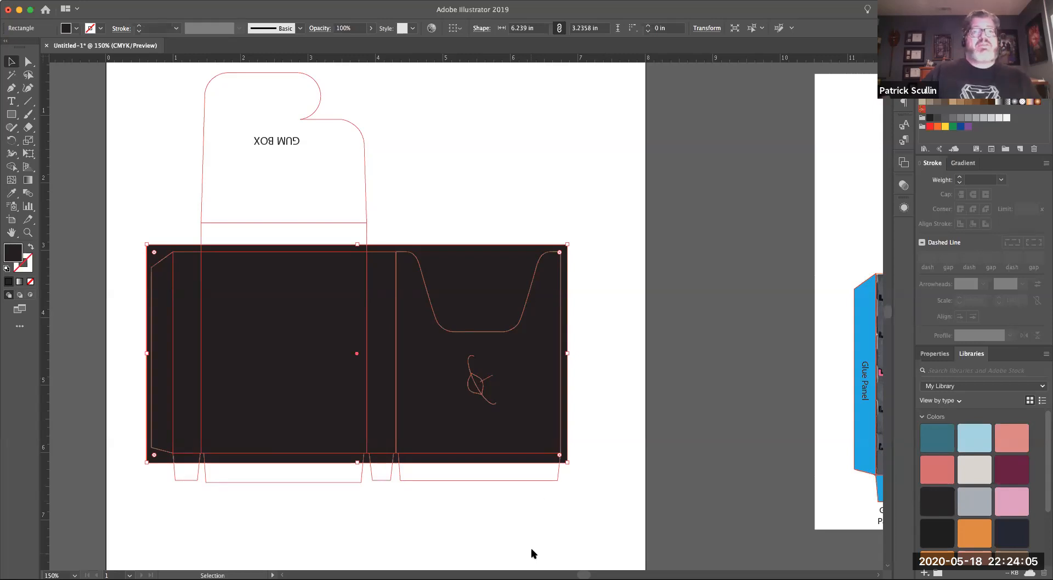